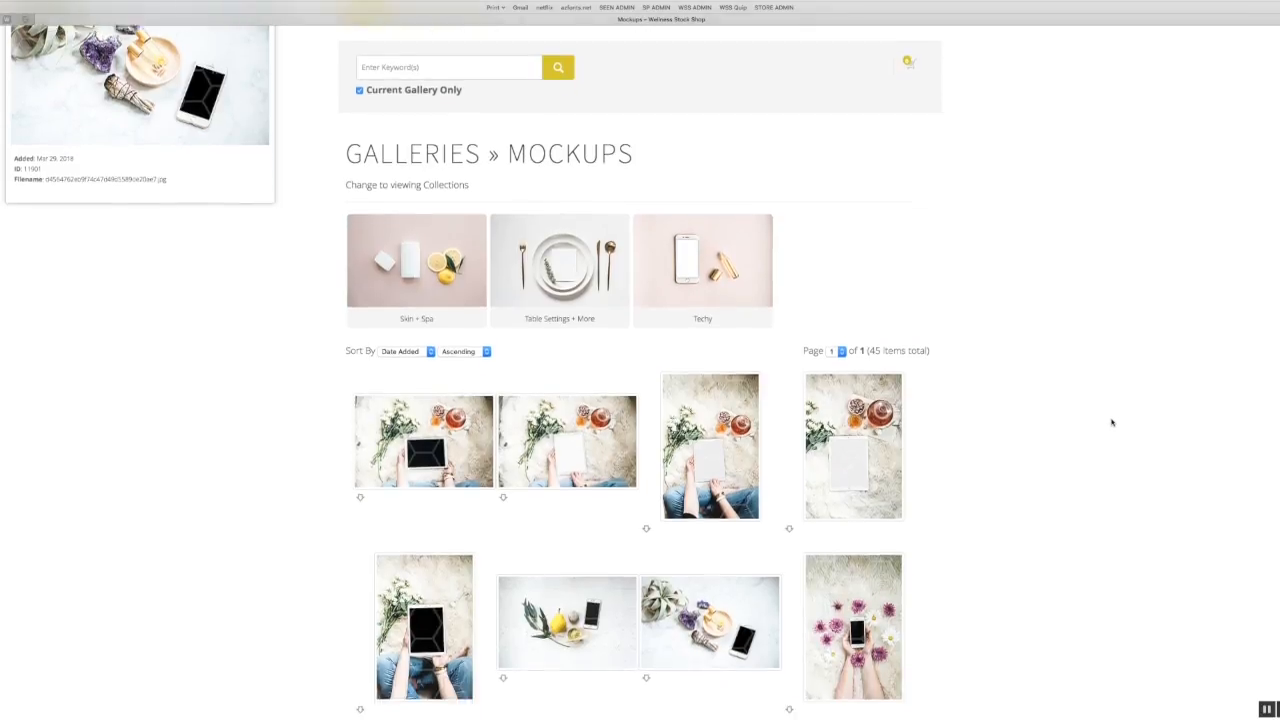
Scroll through the open document to review its contents
scroll(down, 3)
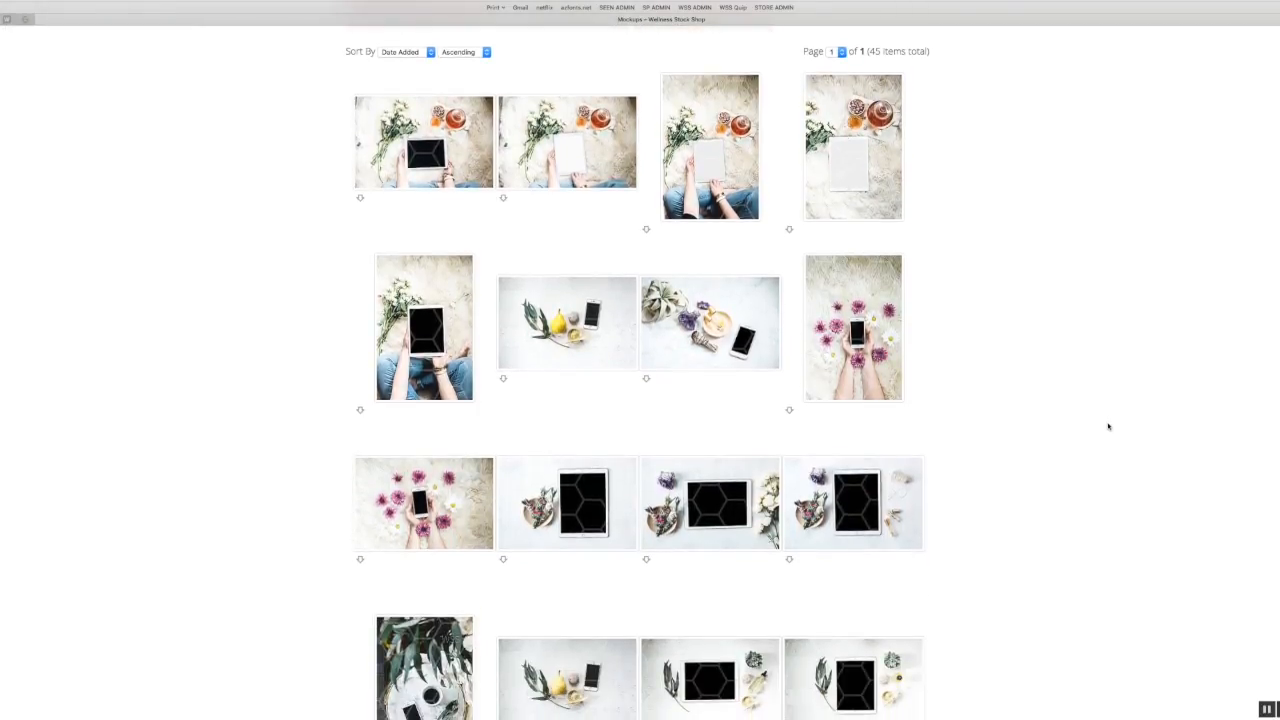
scroll(down, 3)
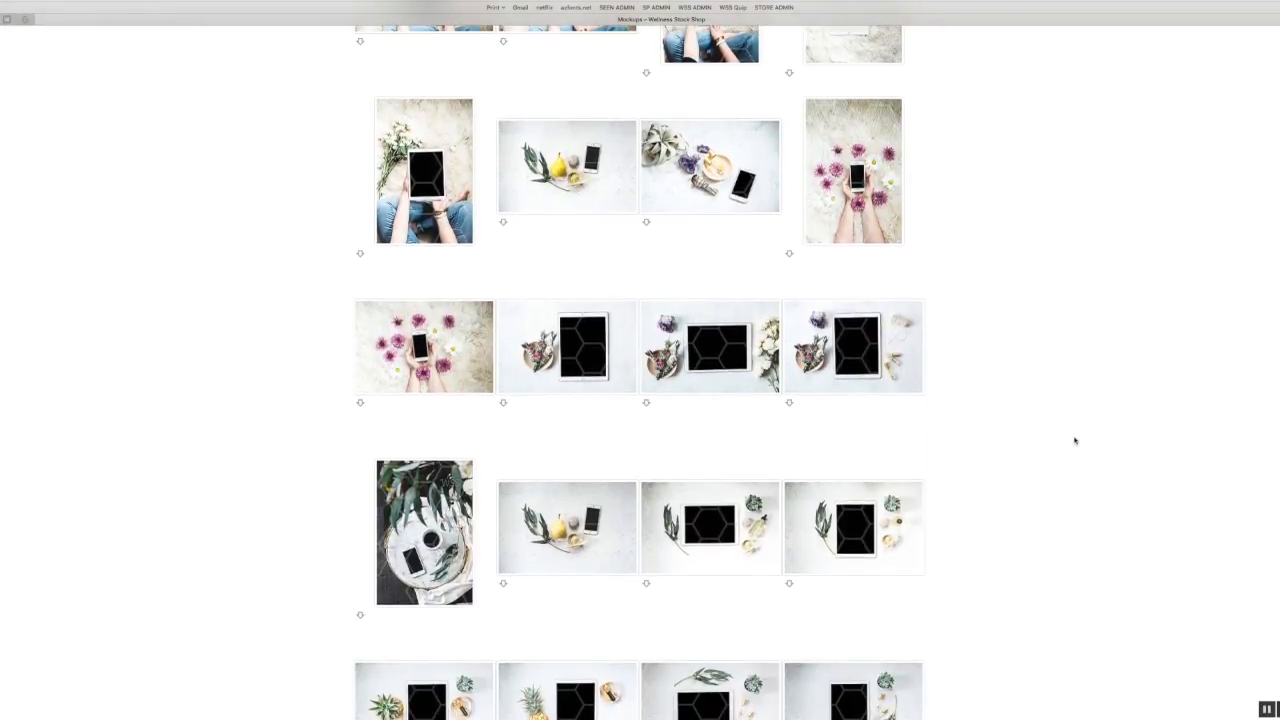
scroll(down, 3)
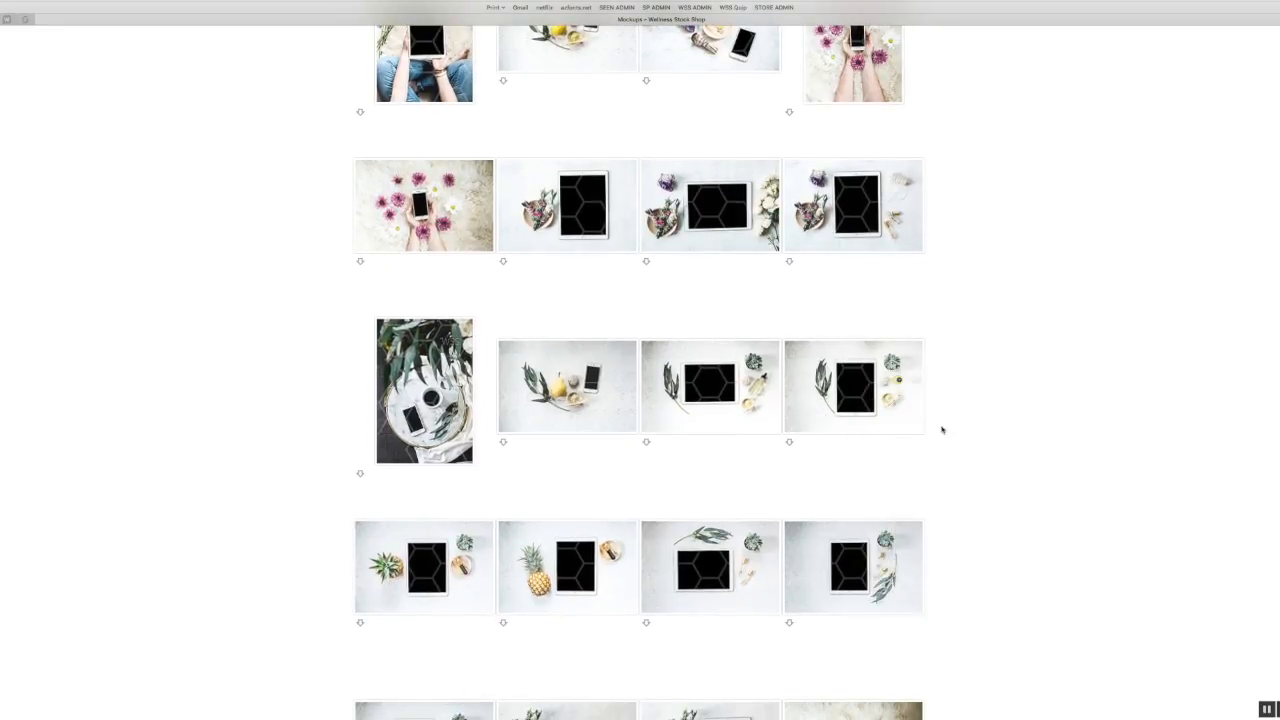
mouse_move(1050, 480)
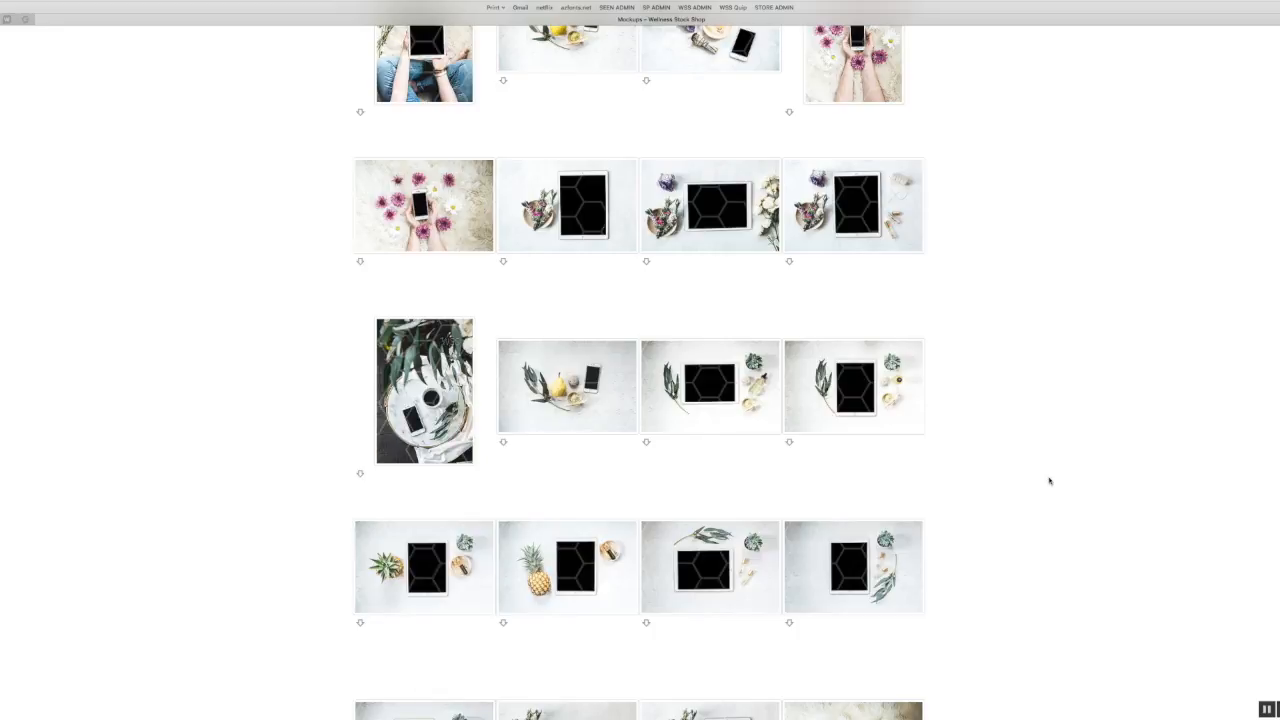
scroll(down, 3)
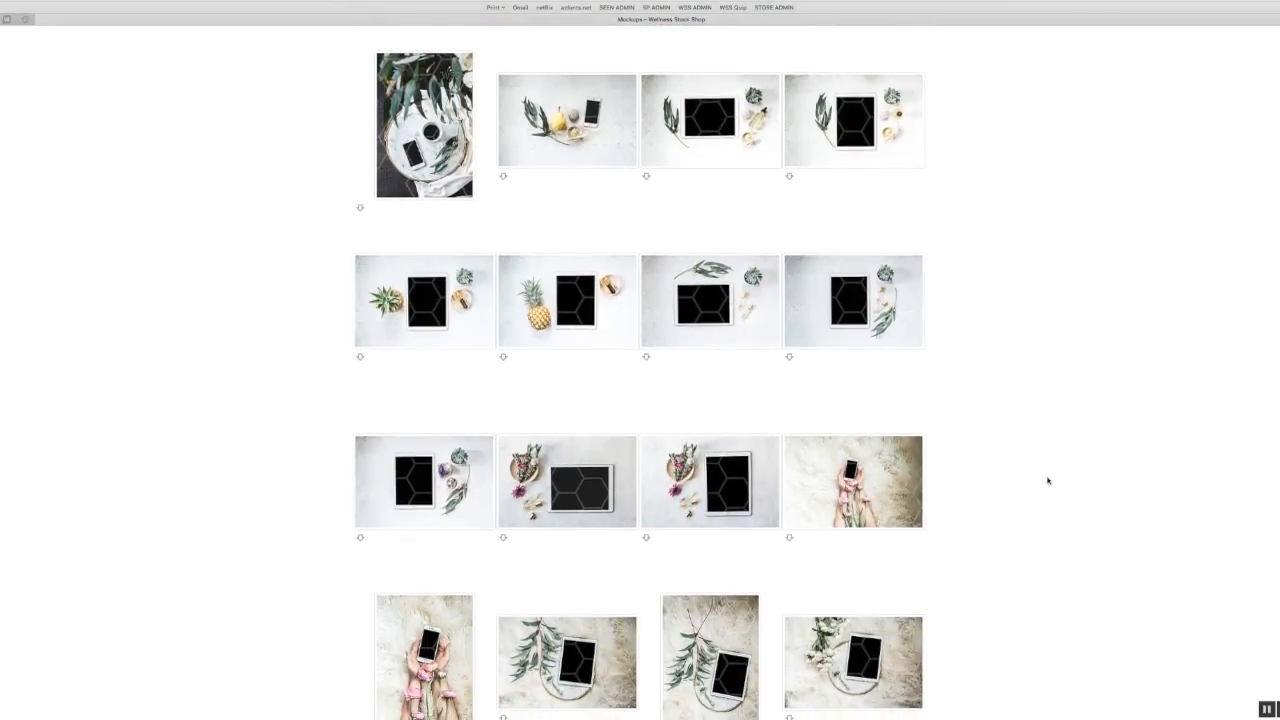
mouse_move(1056, 418)
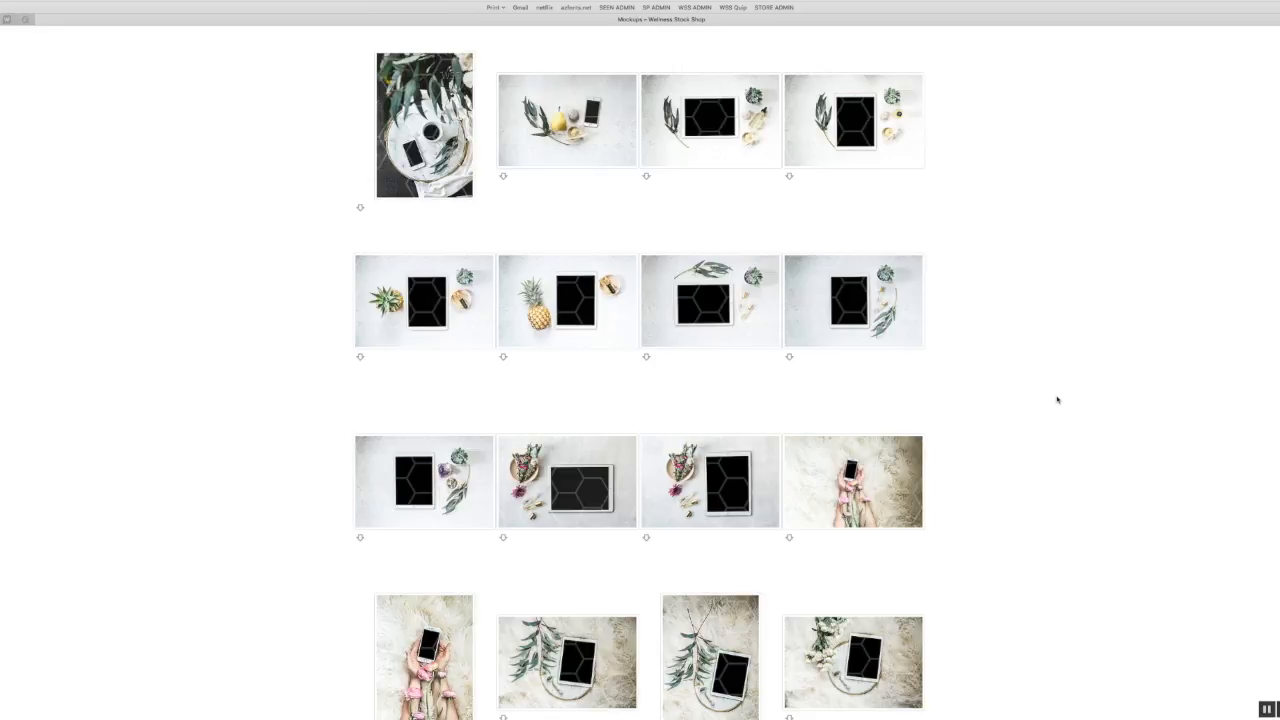
scroll(down, 3)
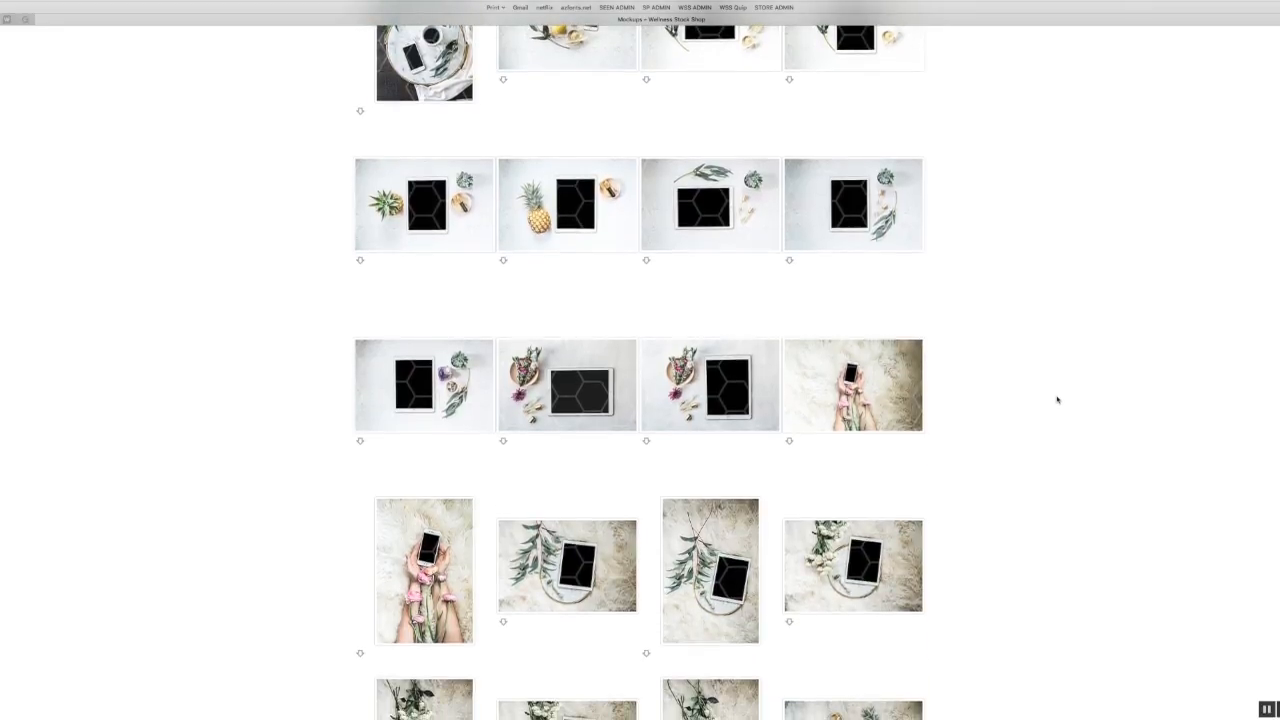
scroll(down, 3)
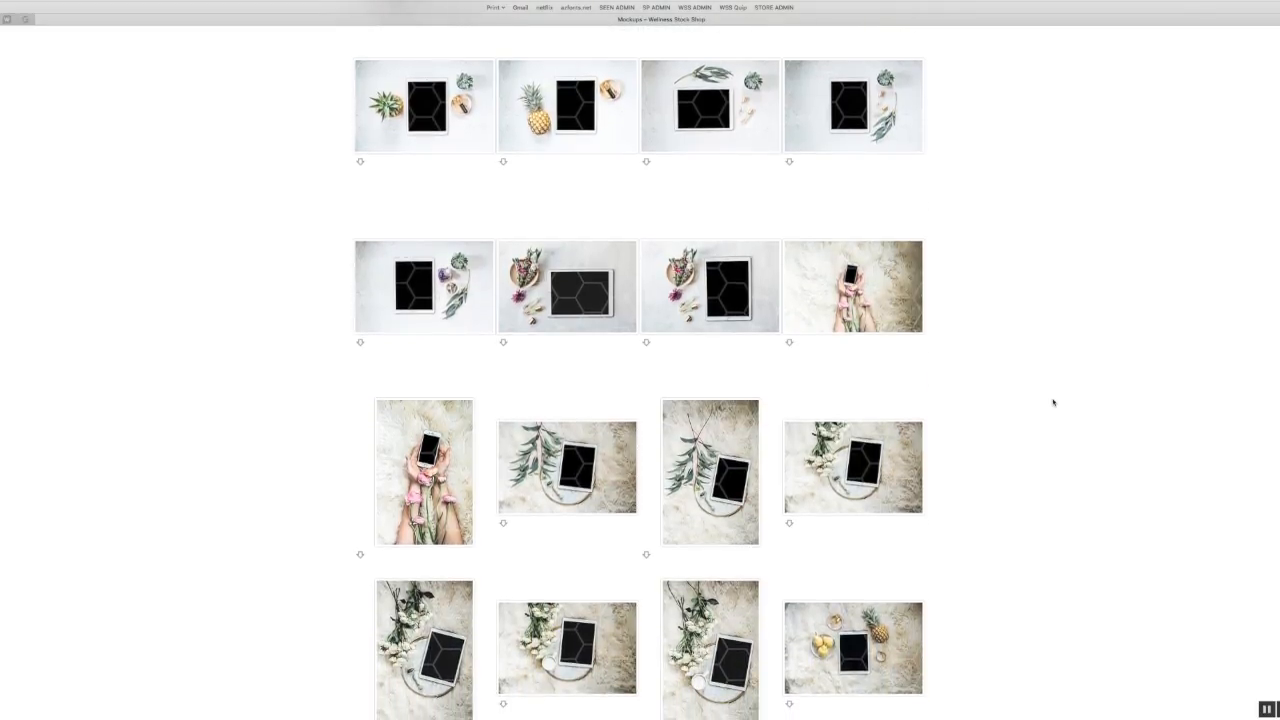
scroll(down, 3)
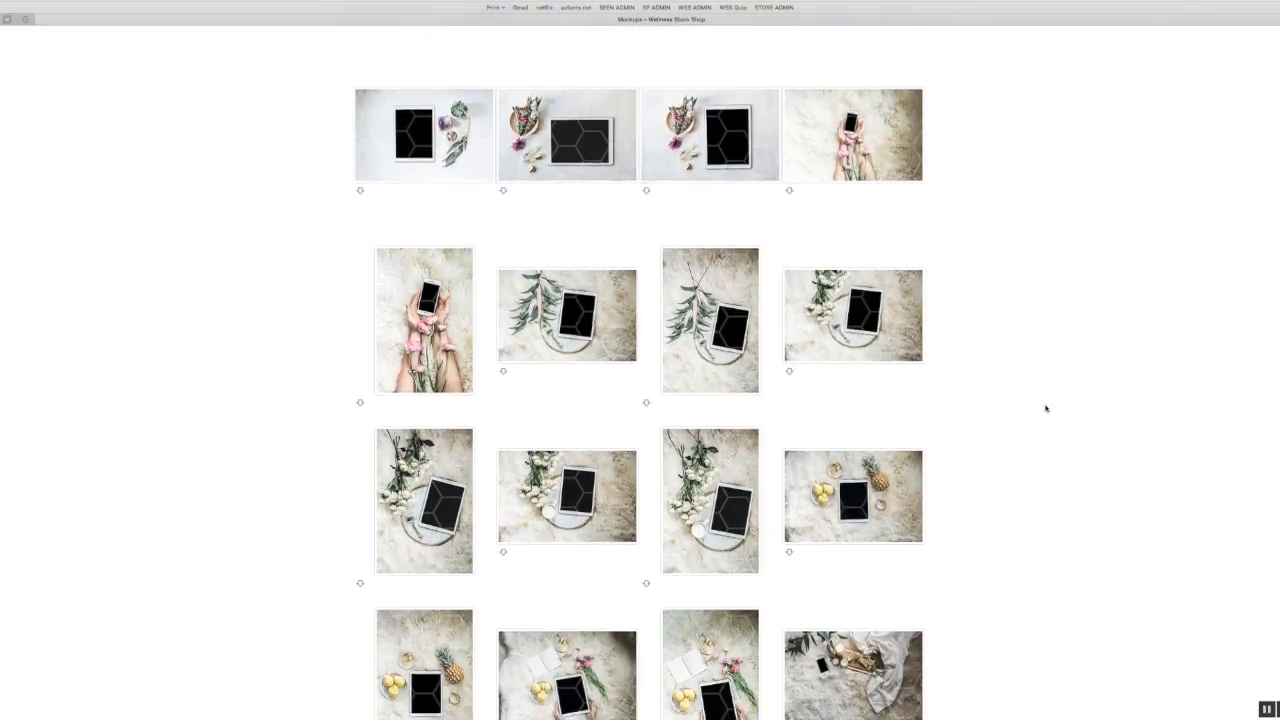
scroll(down, 3)
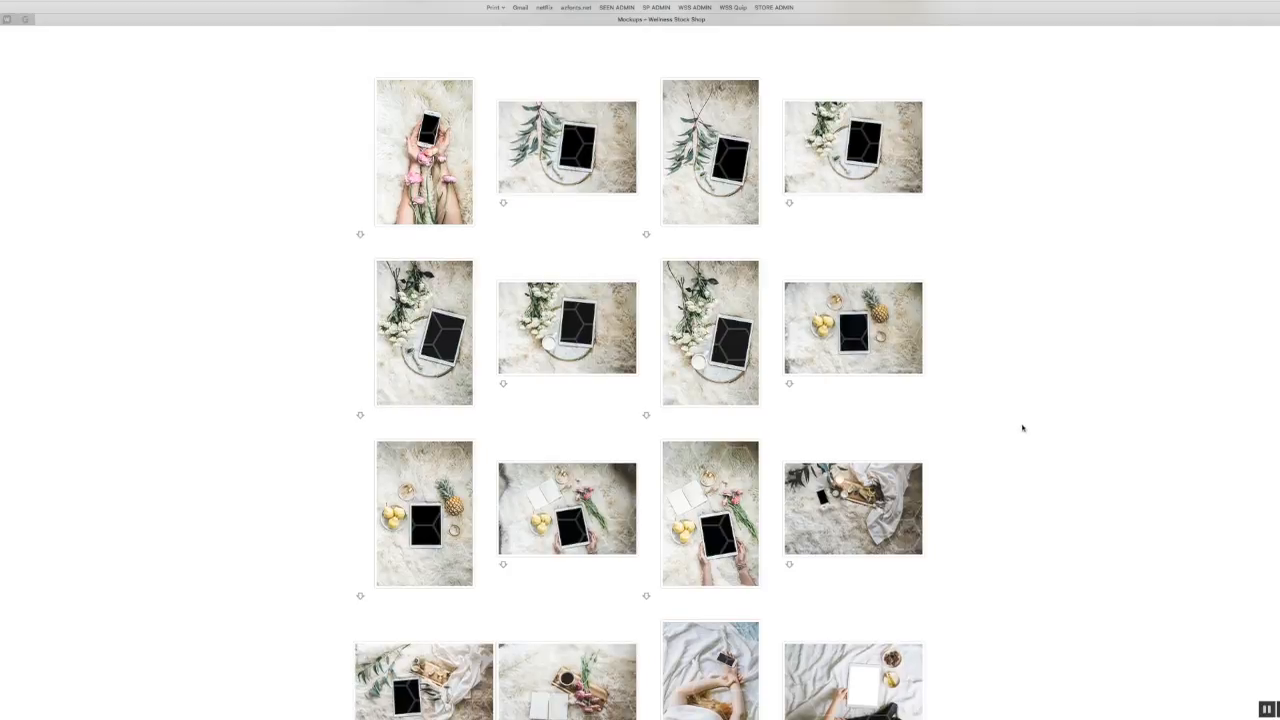
scroll(down, 3)
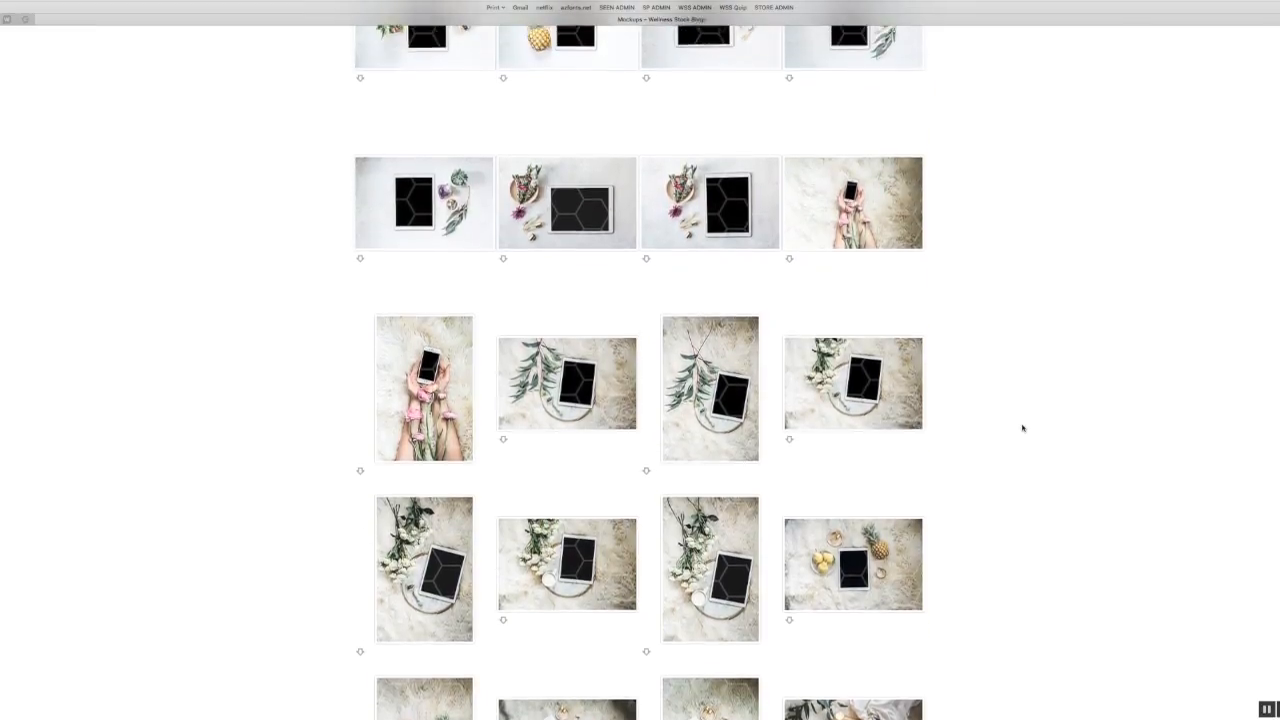
scroll(up, 3)
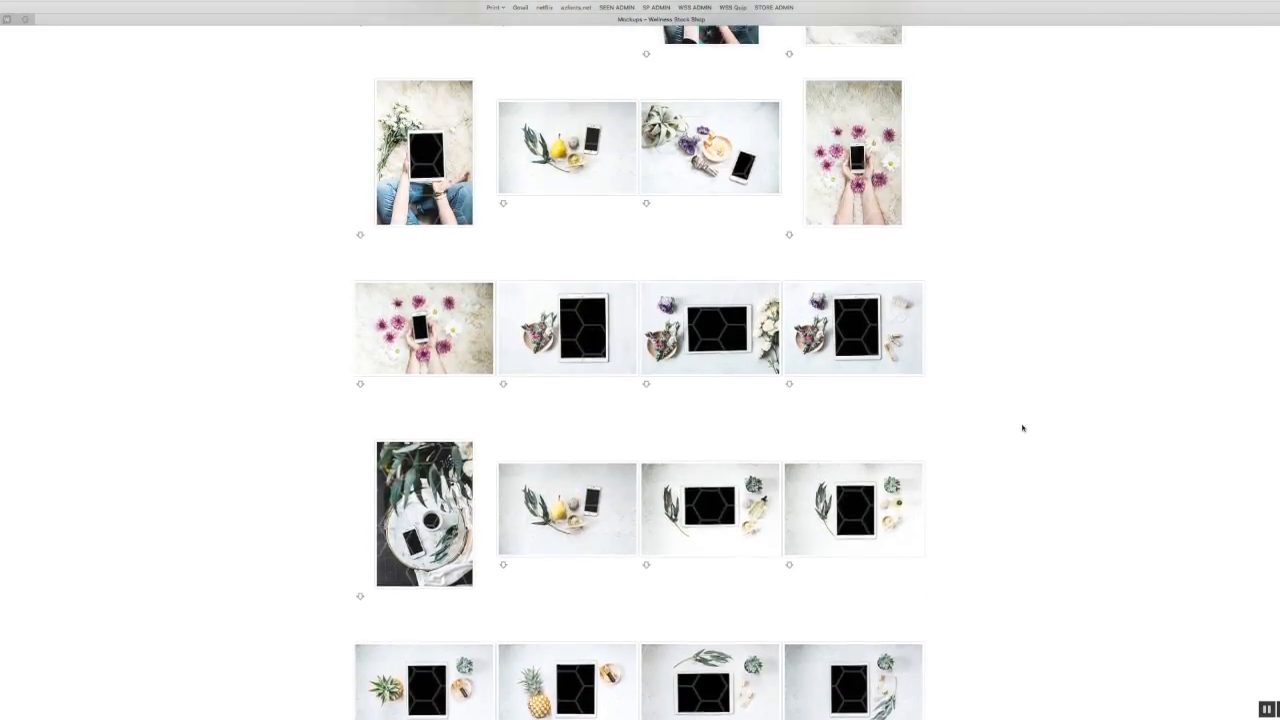
scroll(up, 3)
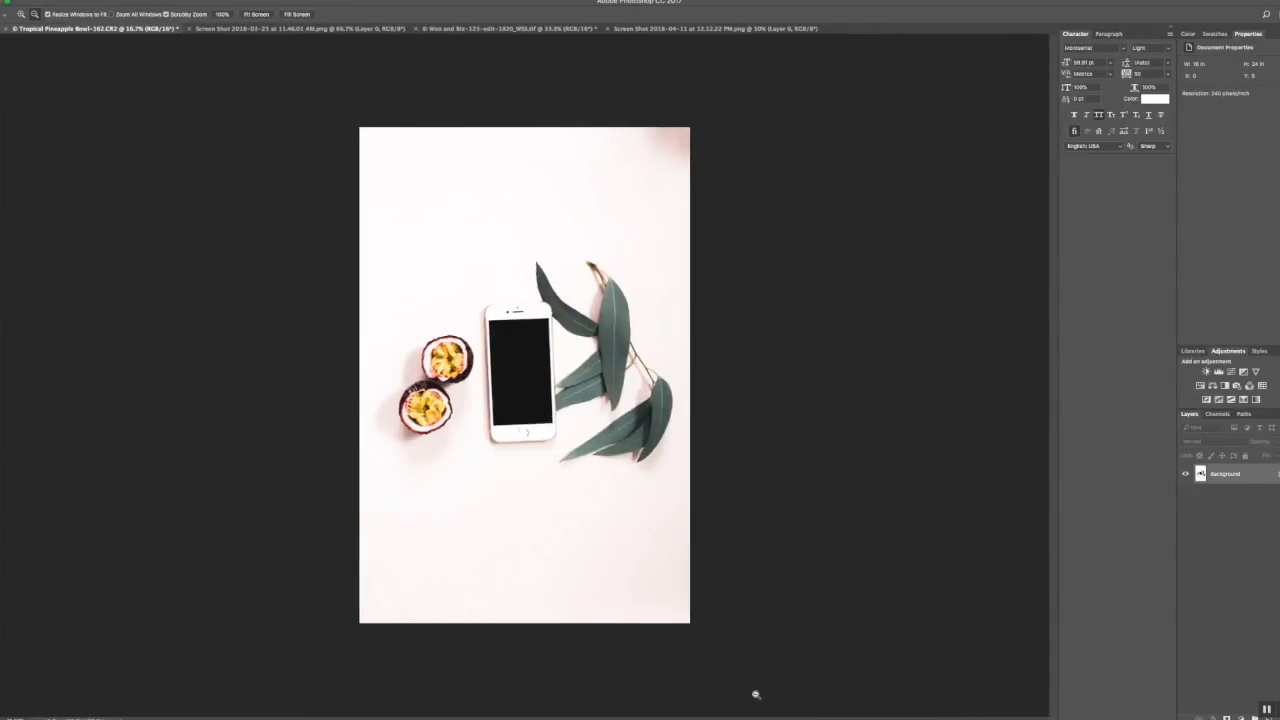
mouse_move(792, 356)
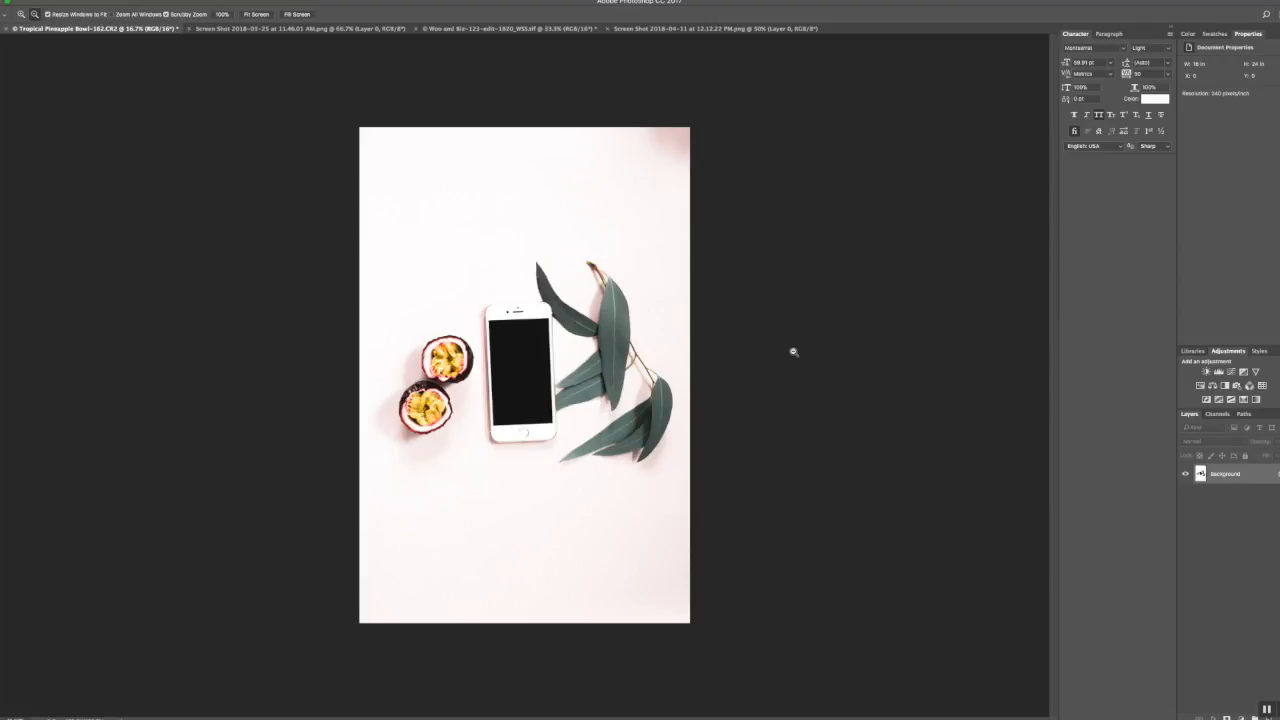
mouse_move(536, 104)
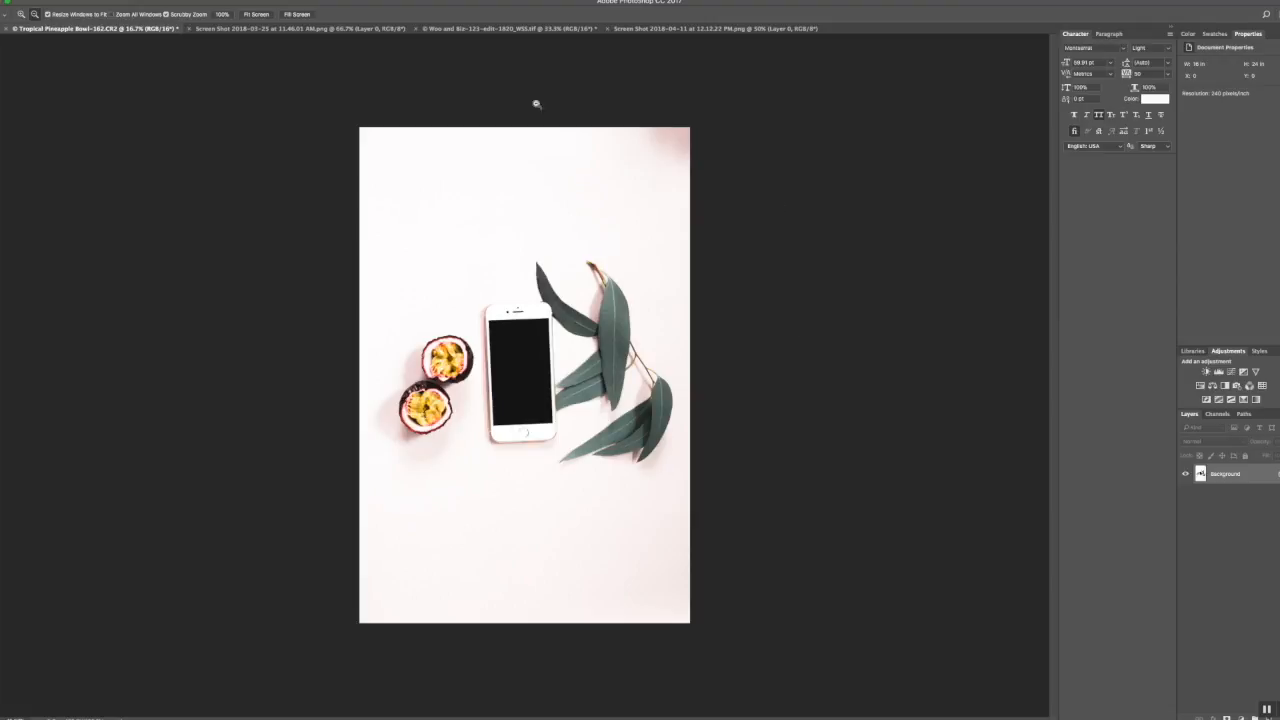
mouse_move(256, 132)
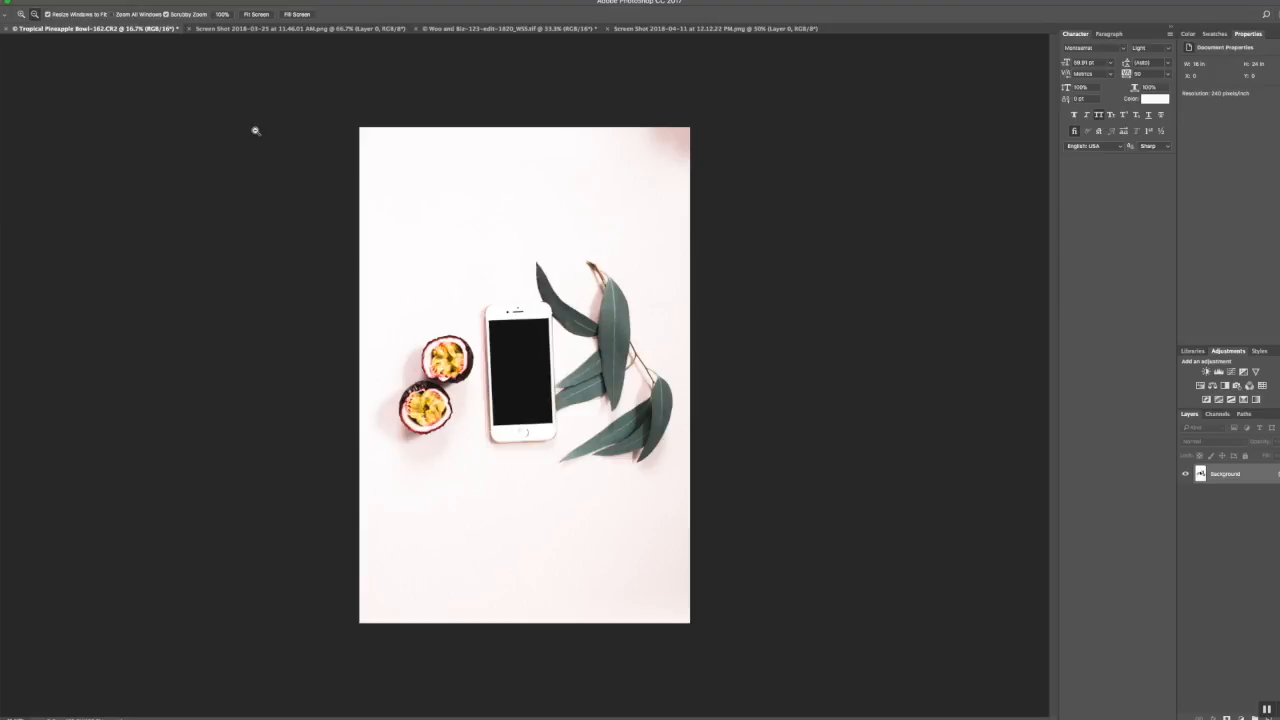
mouse_move(420, 336)
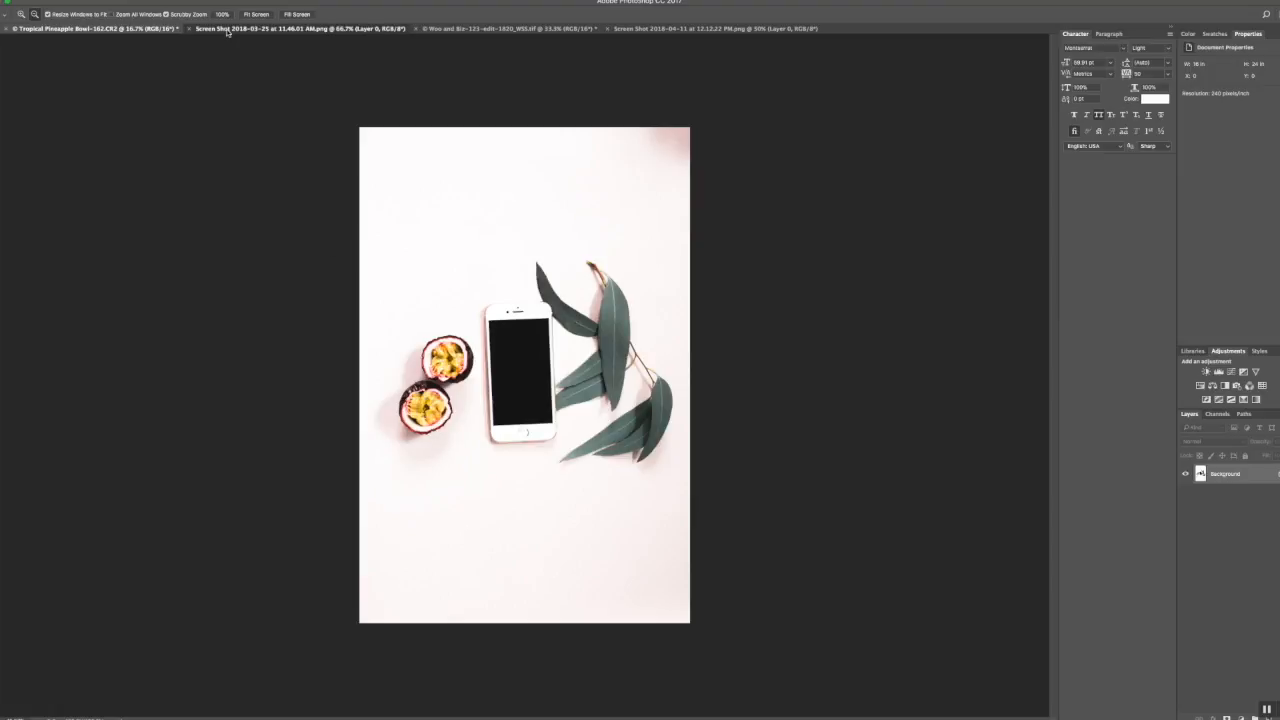
Flip between the Instagram feed screenshot and the phone mockup photo, ending on the mockup
click(296, 28)
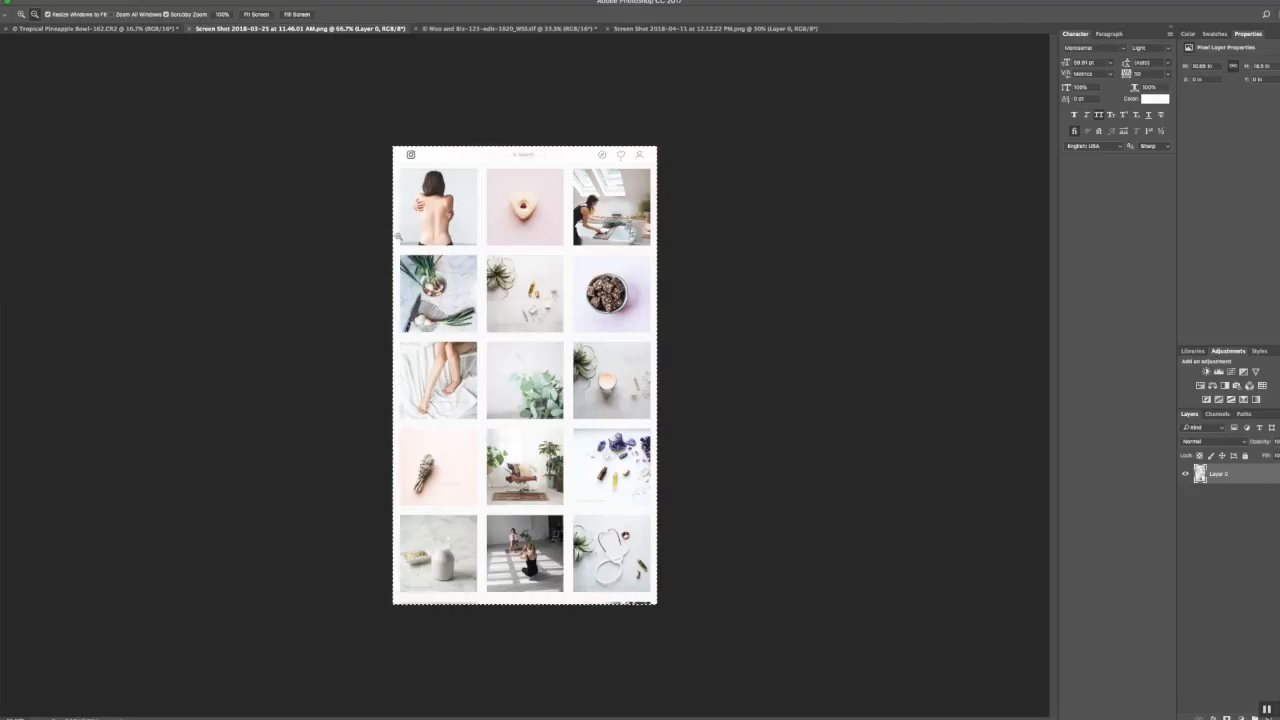
mouse_move(592, 532)
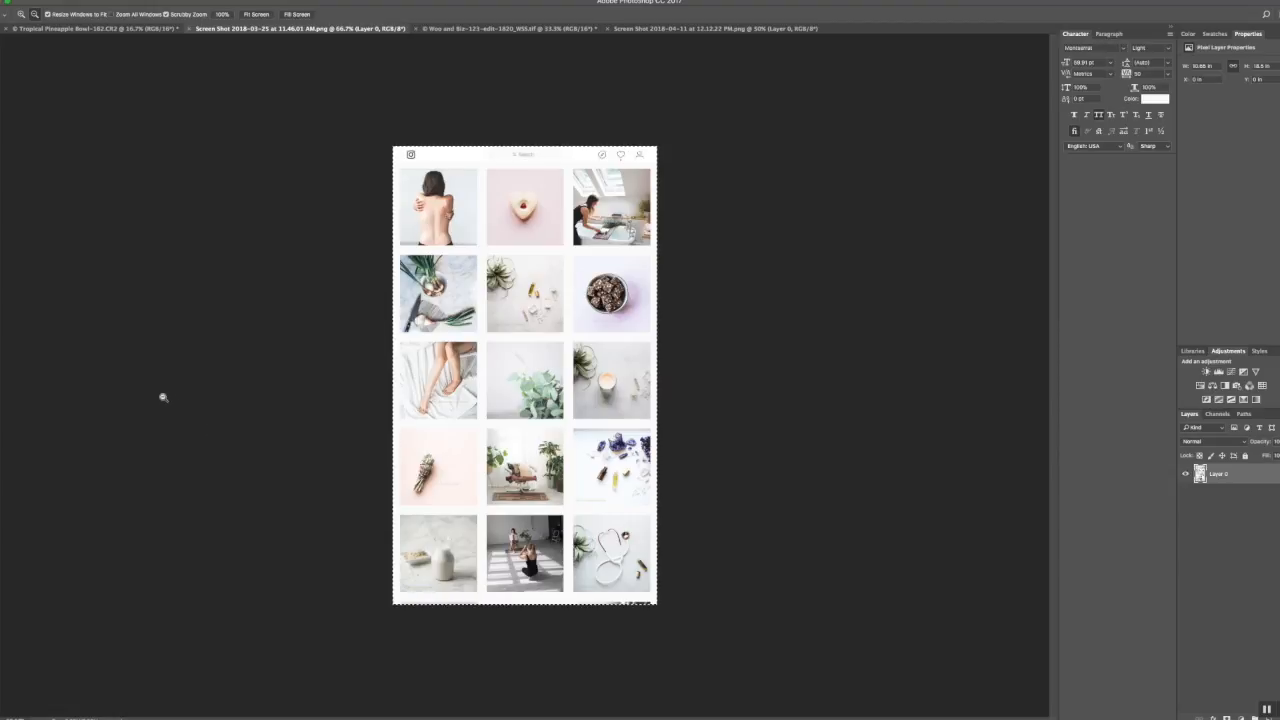
click(96, 28)
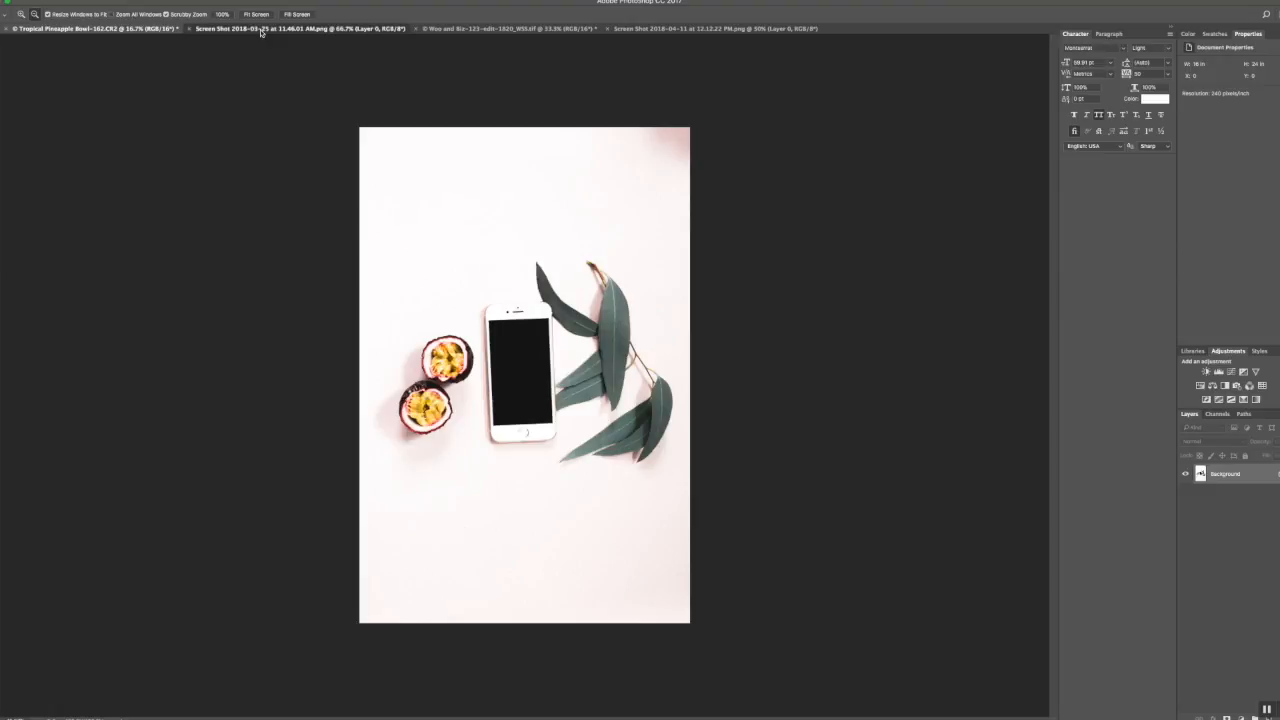
click(96, 28)
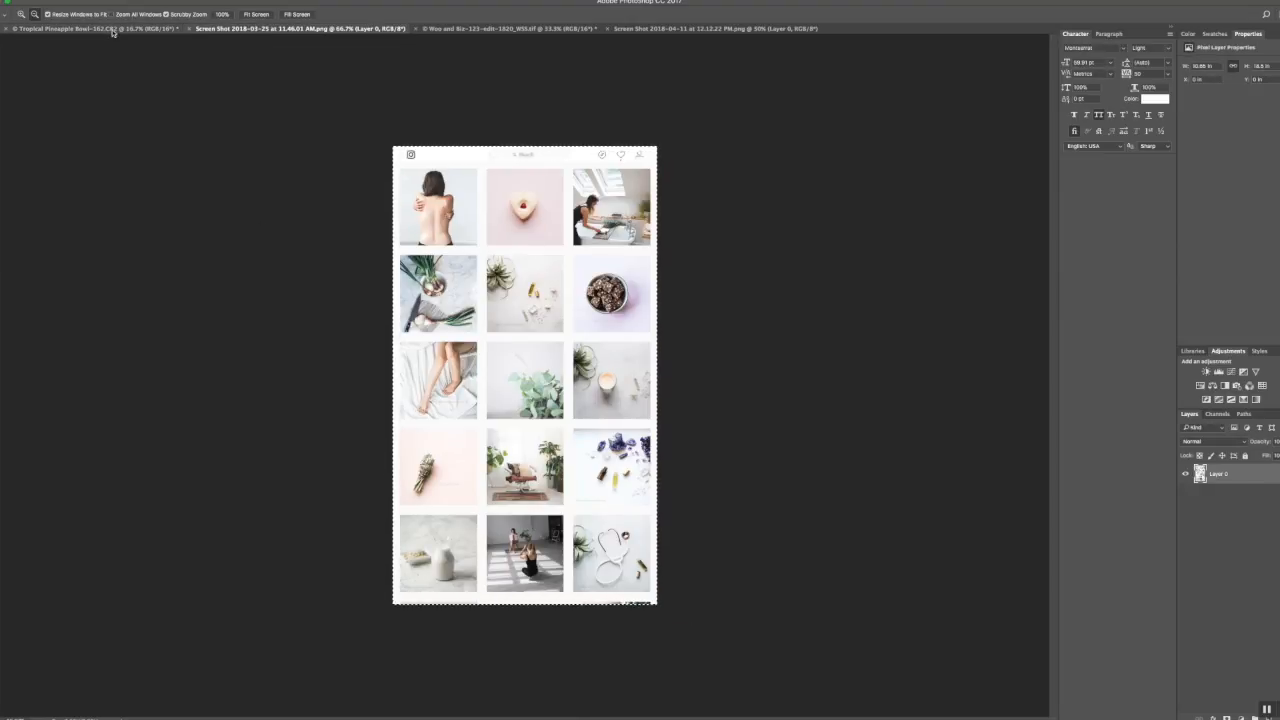
click(90, 28)
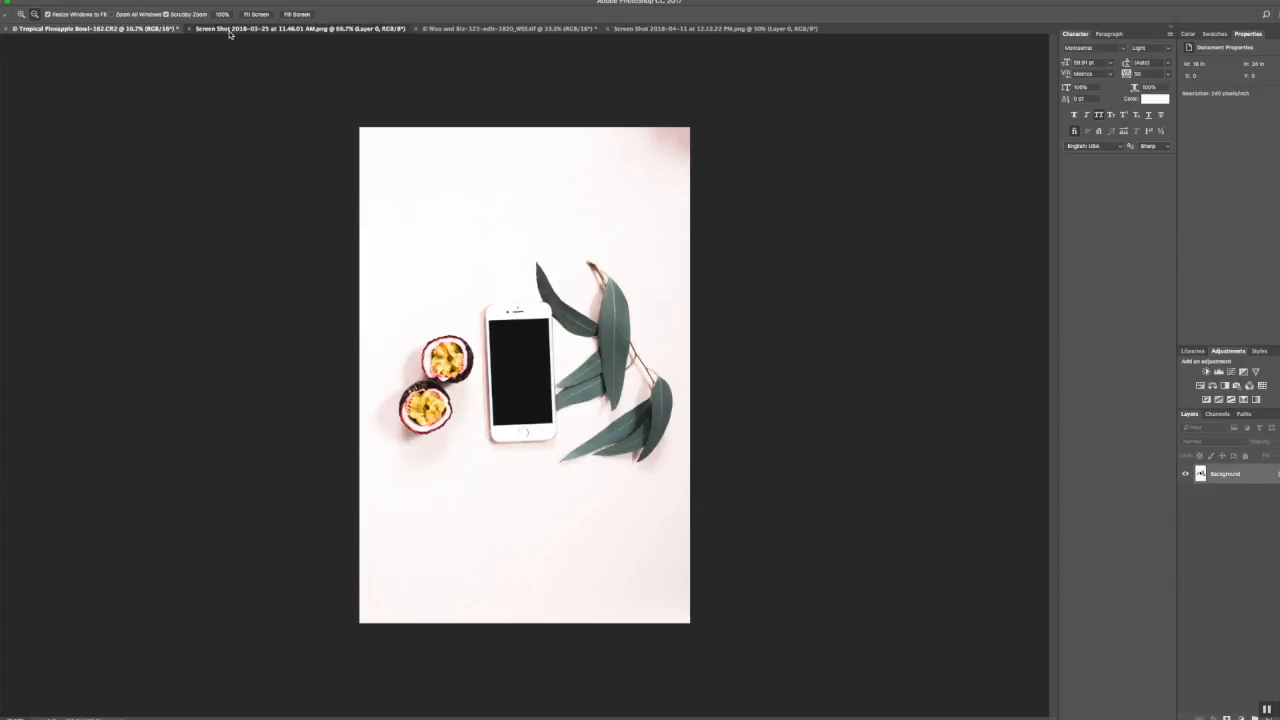
click(296, 28)
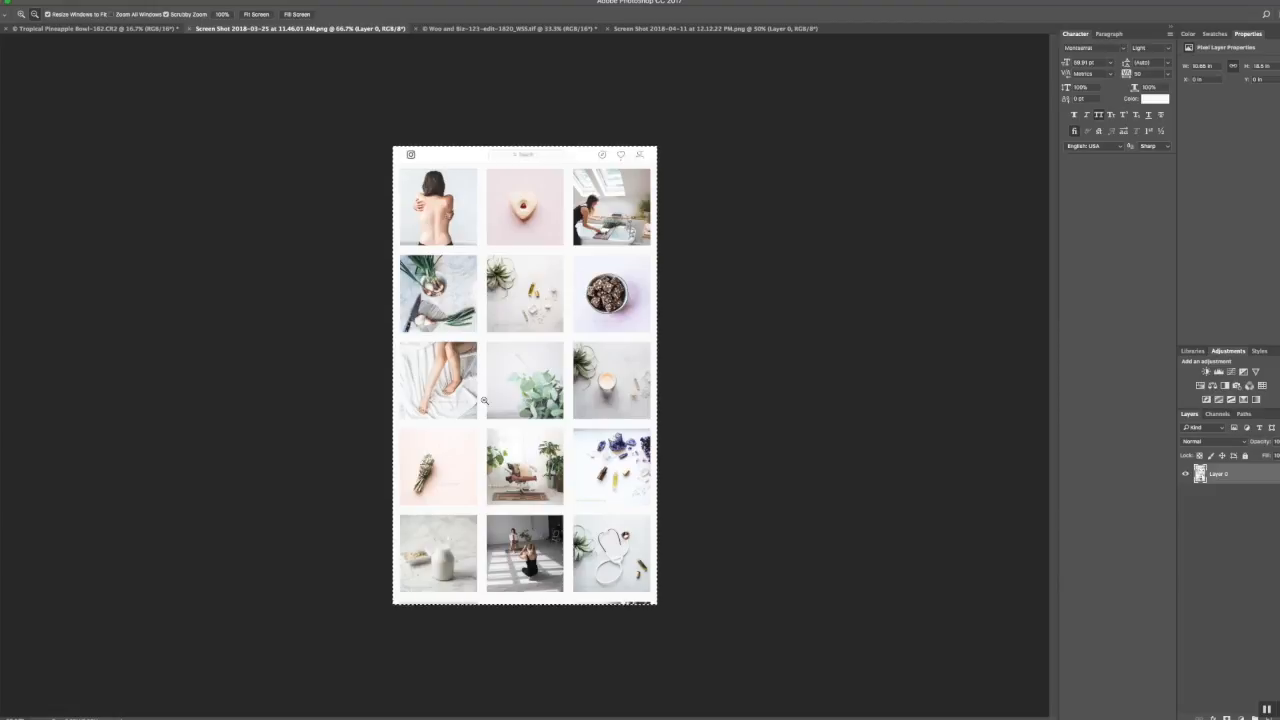
mouse_move(536, 260)
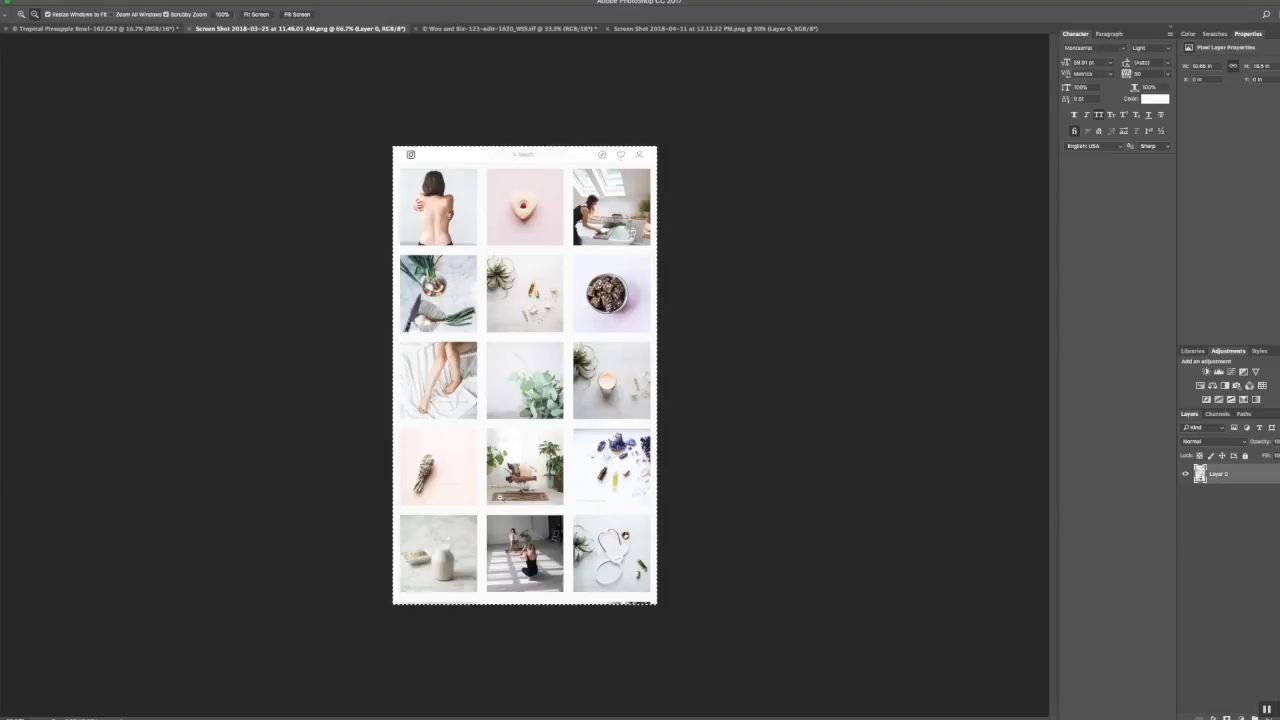
click(30, 8)
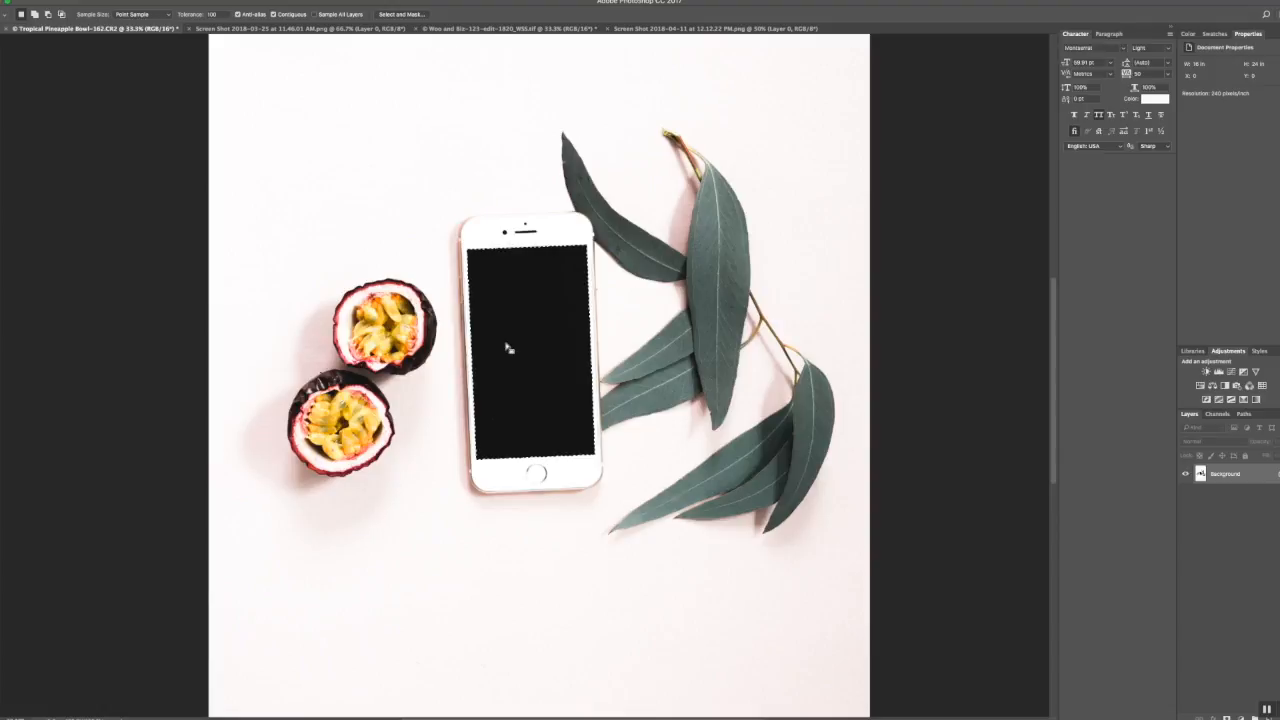
mouse_move(476, 312)
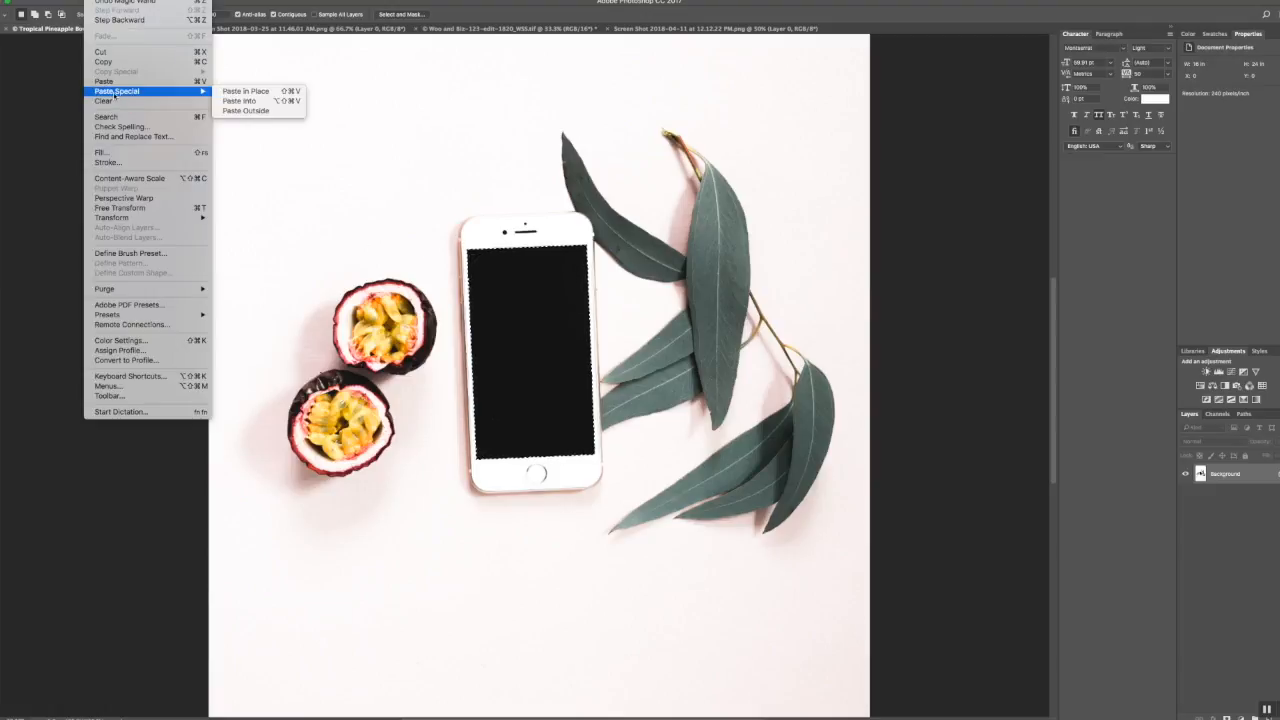
mouse_move(240, 100)
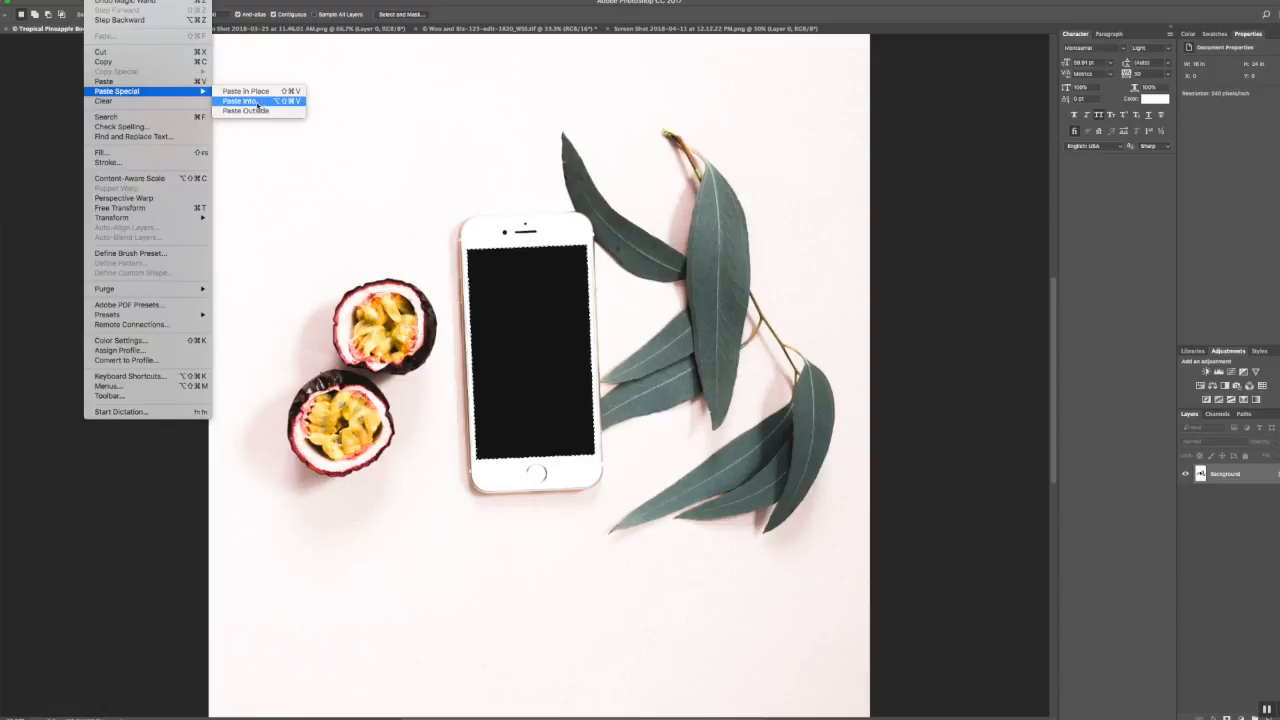
Paste the Instagram feed into the selected phone screen, accepting the colour profile conversion
click(240, 100)
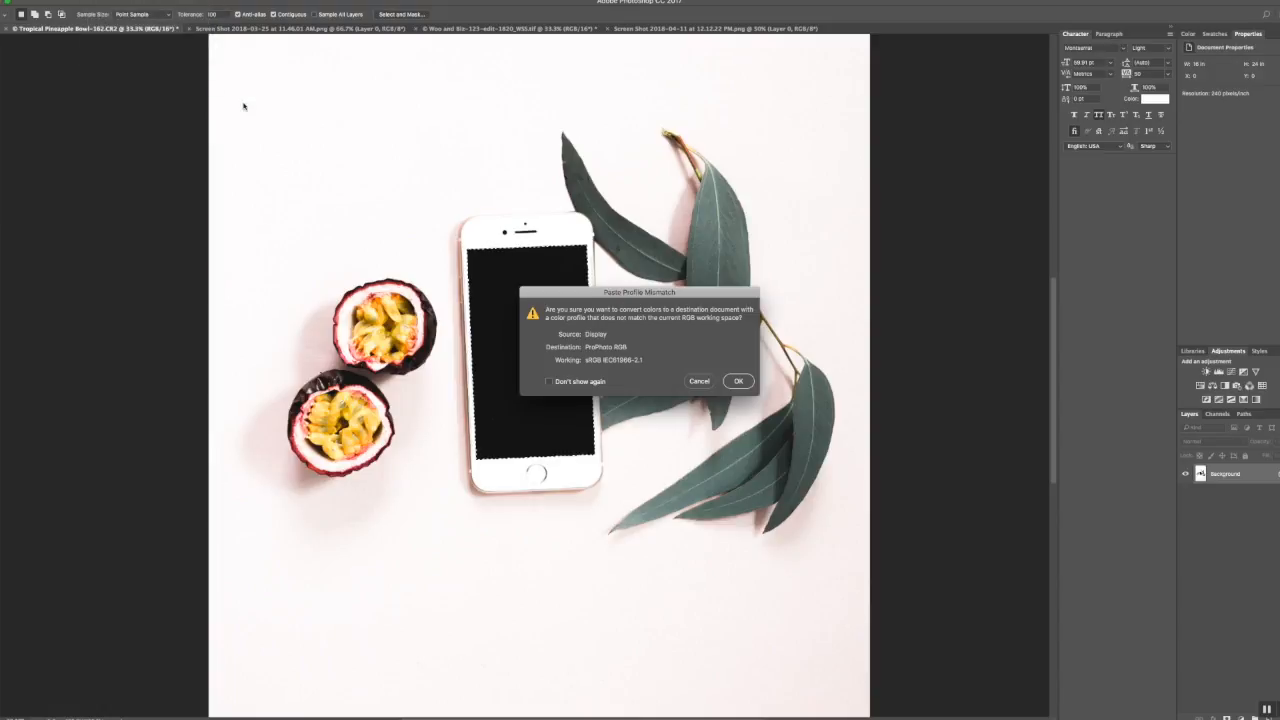
click(738, 380)
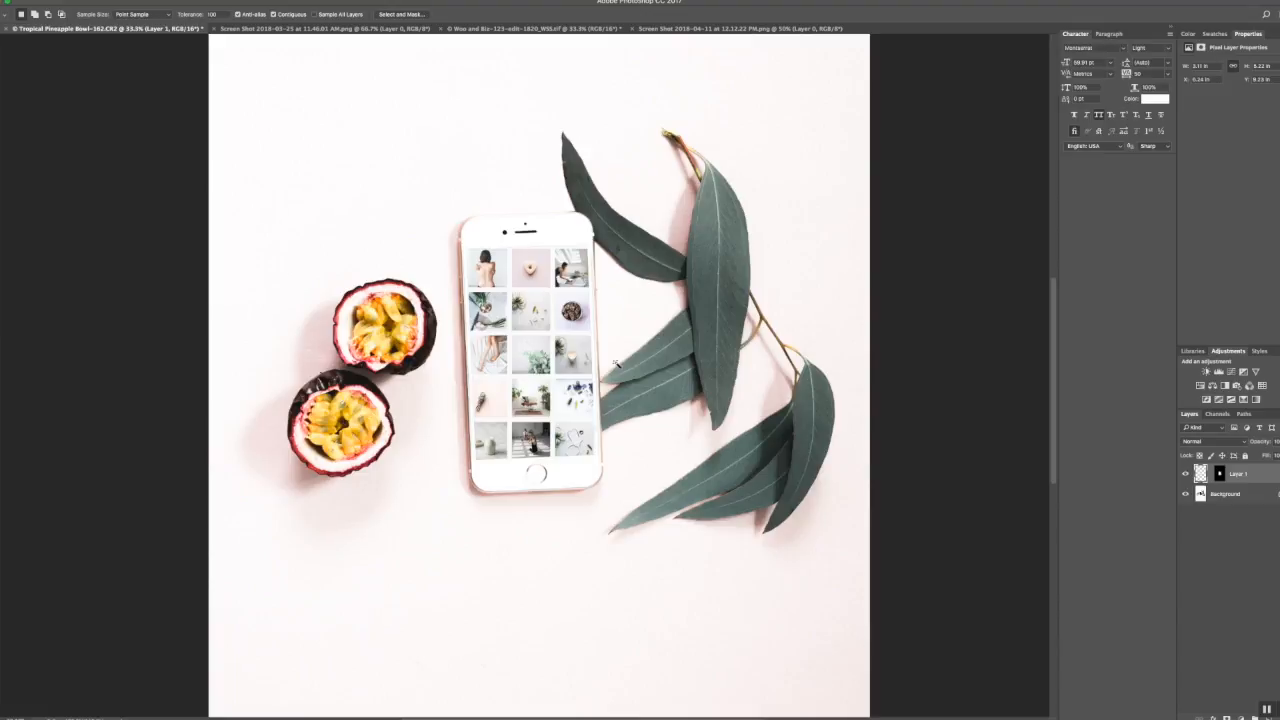
mouse_move(630, 358)
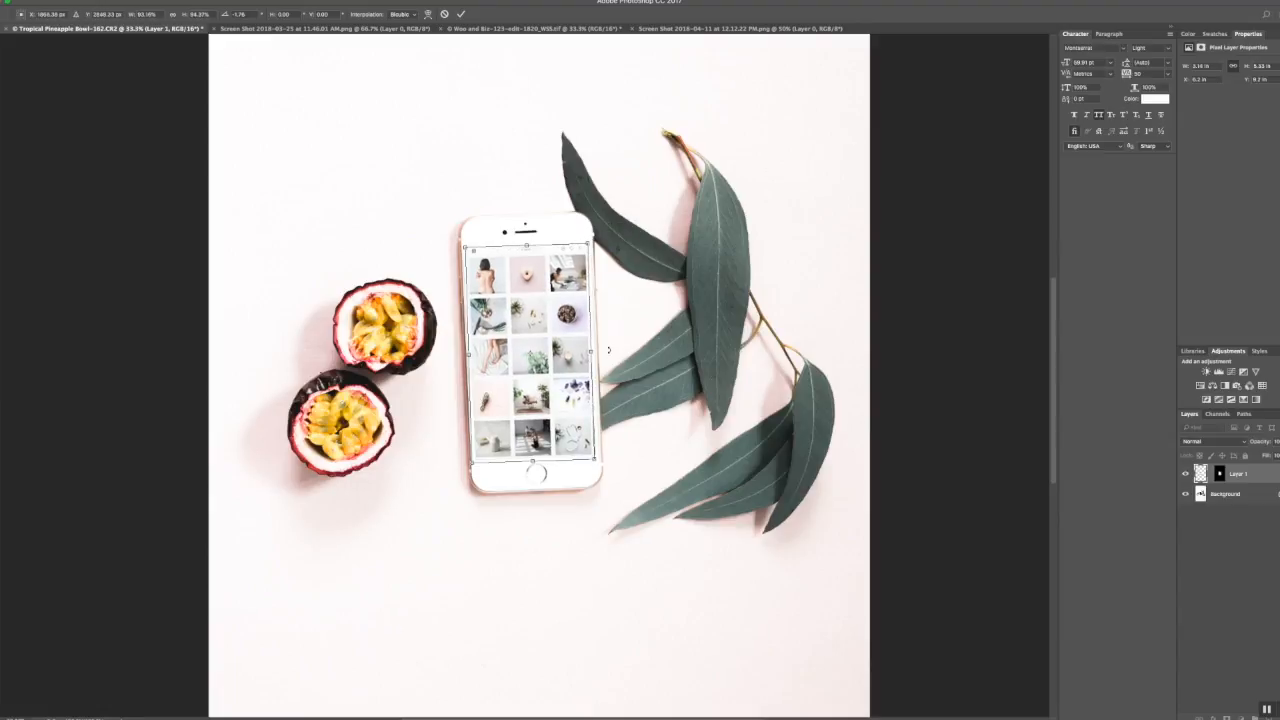
Scale the pasted feed with Free Transform so it fills the phone screen
drag(590, 250, 600, 260)
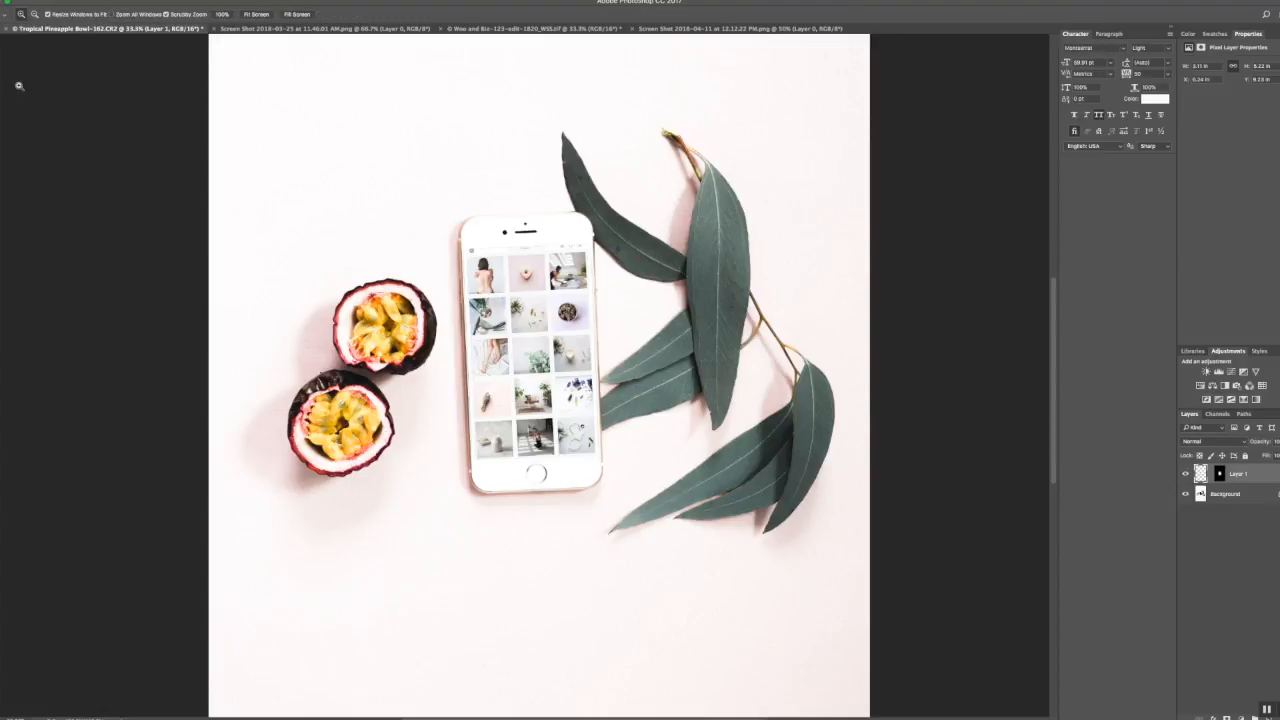
mouse_move(336, 180)
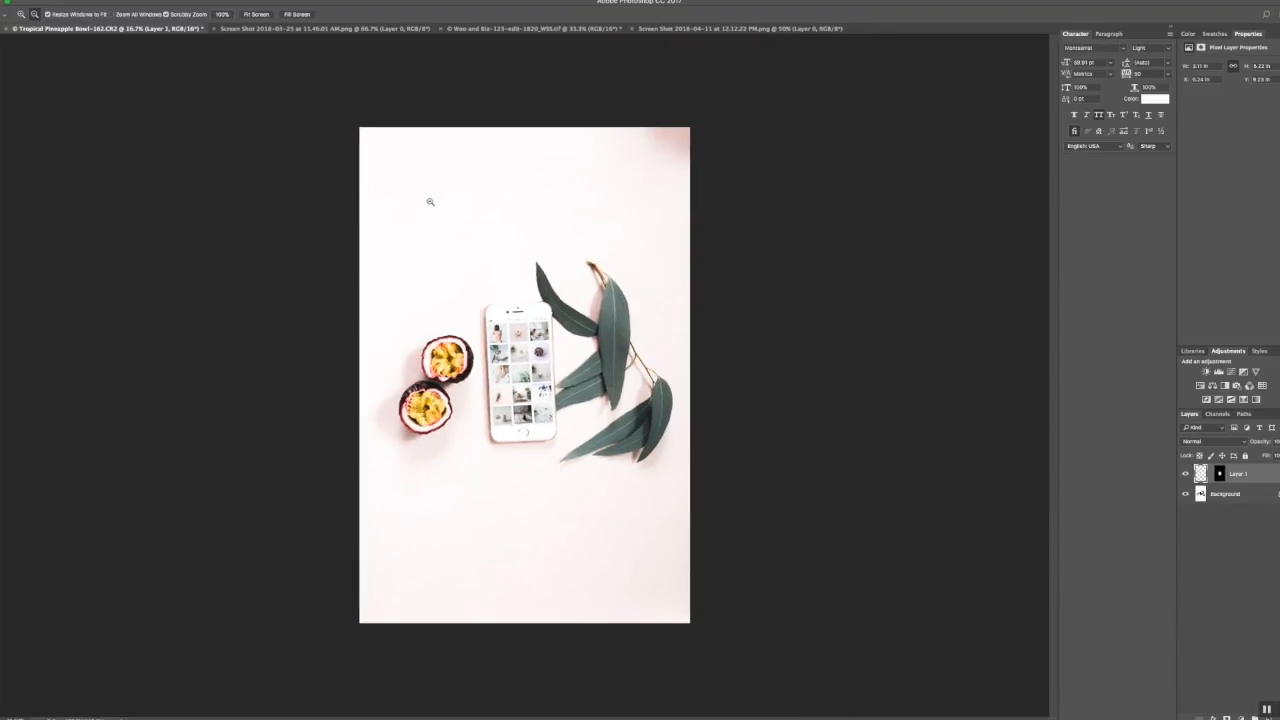
mouse_move(648, 340)
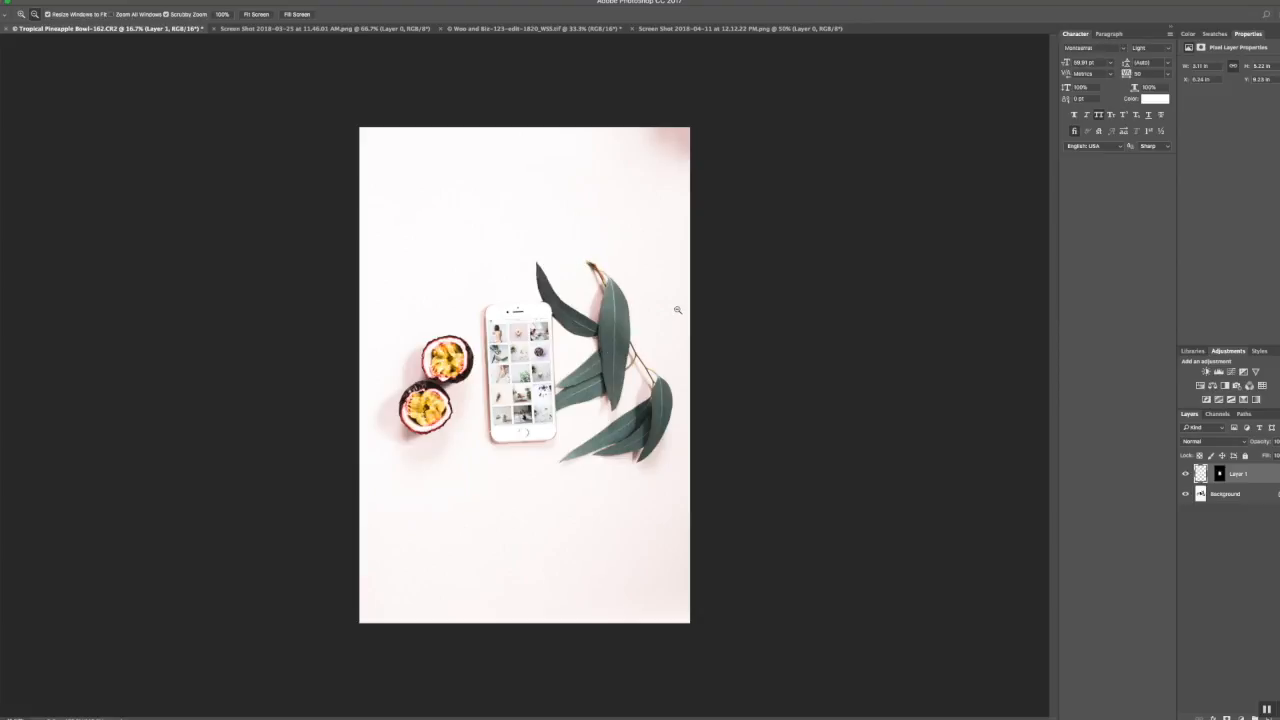
mouse_move(384, 90)
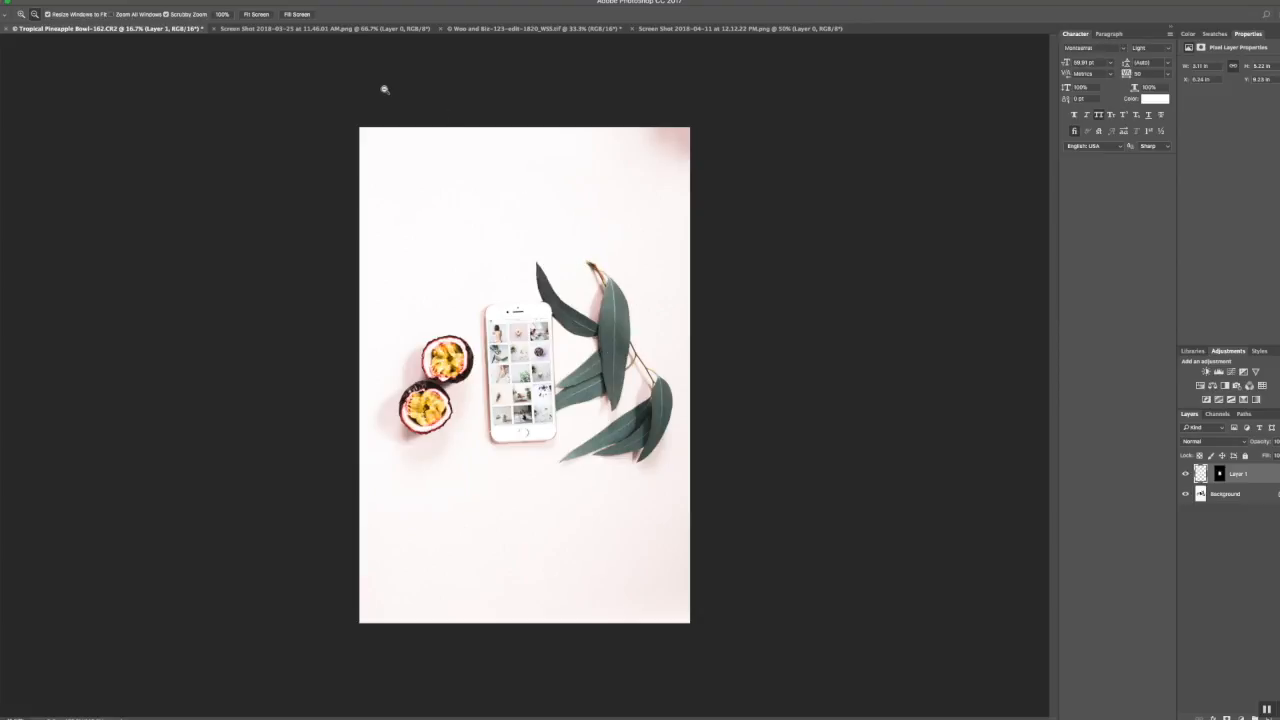
mouse_move(452, 44)
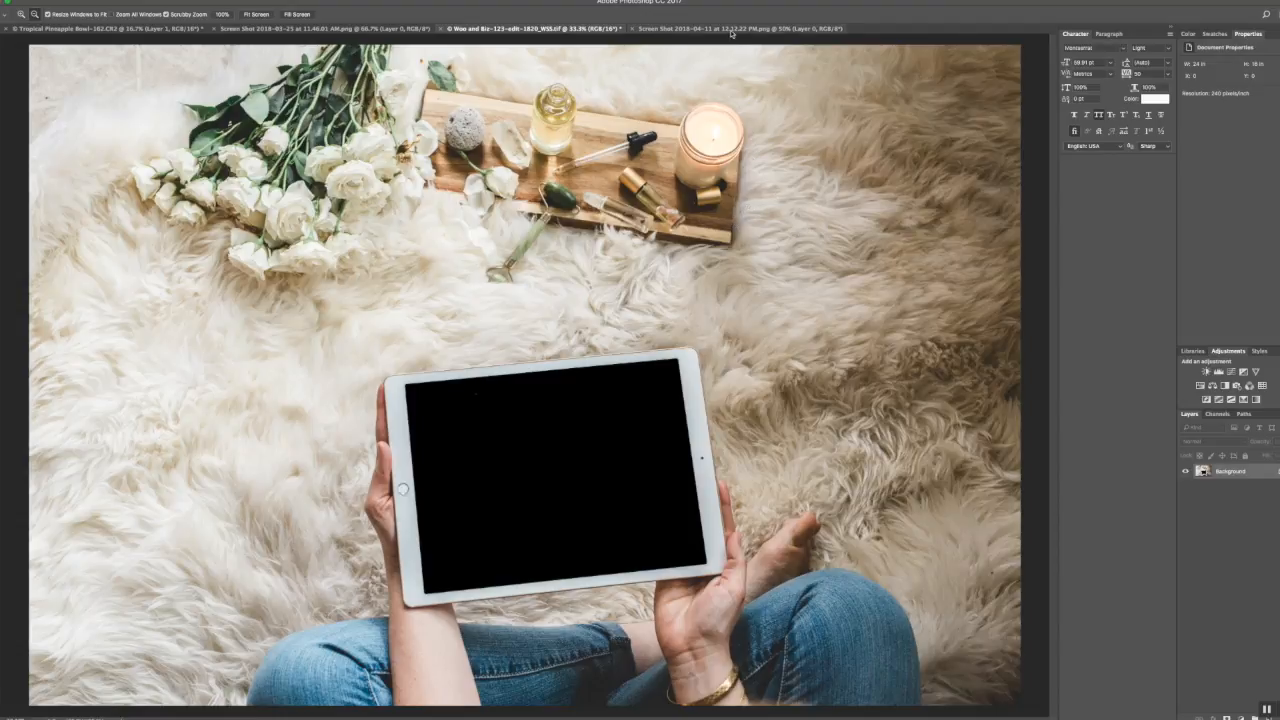
Make the Wellness Stock Shop website screenshot the active document
click(740, 28)
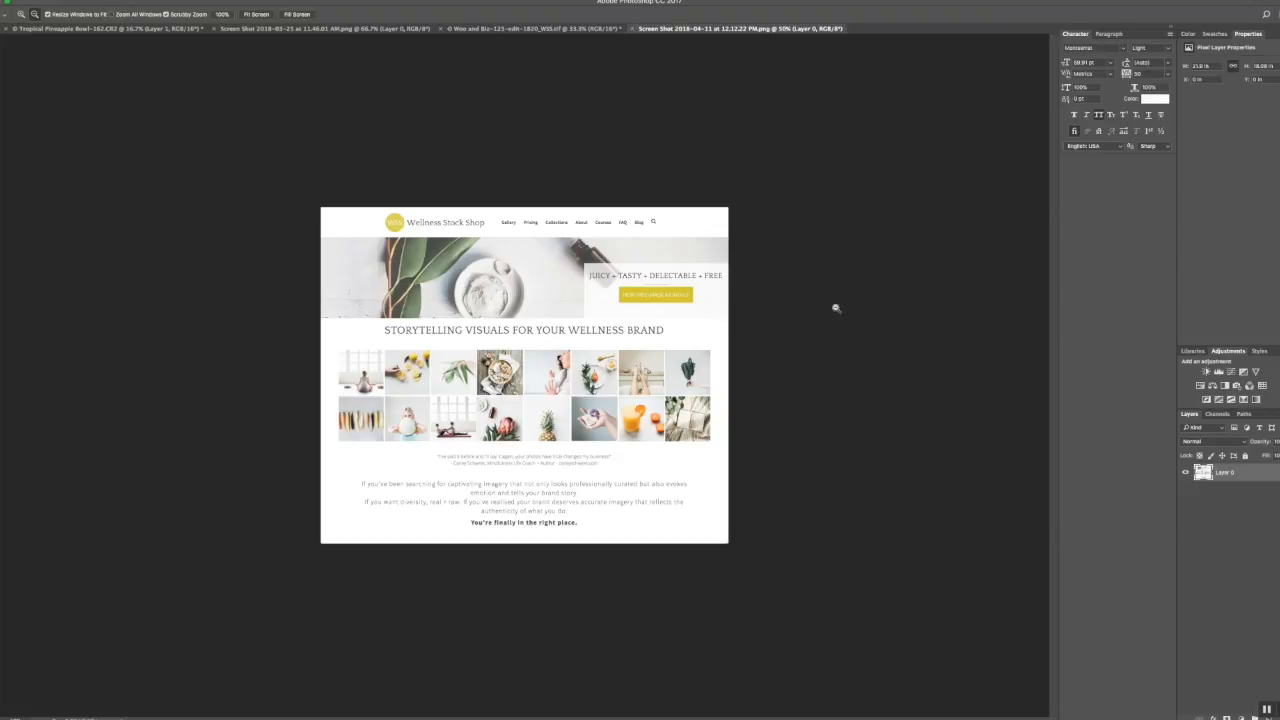
mouse_move(460, 204)
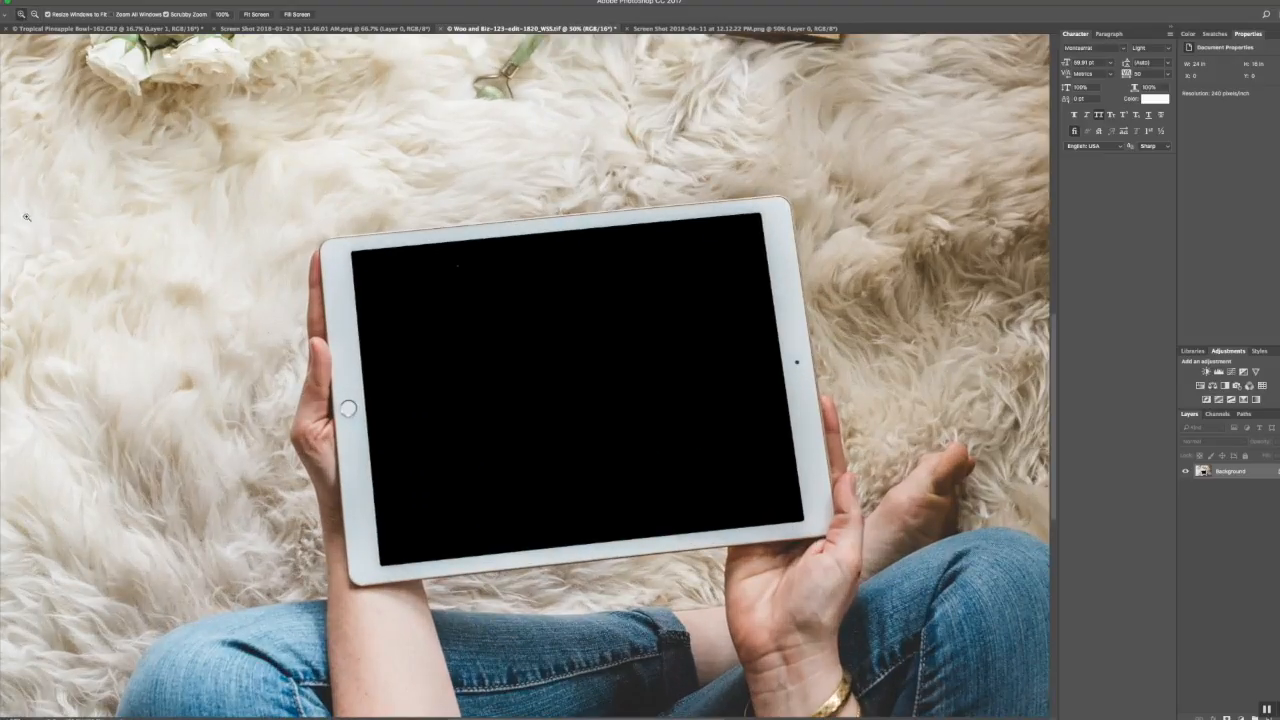
mouse_move(416, 296)
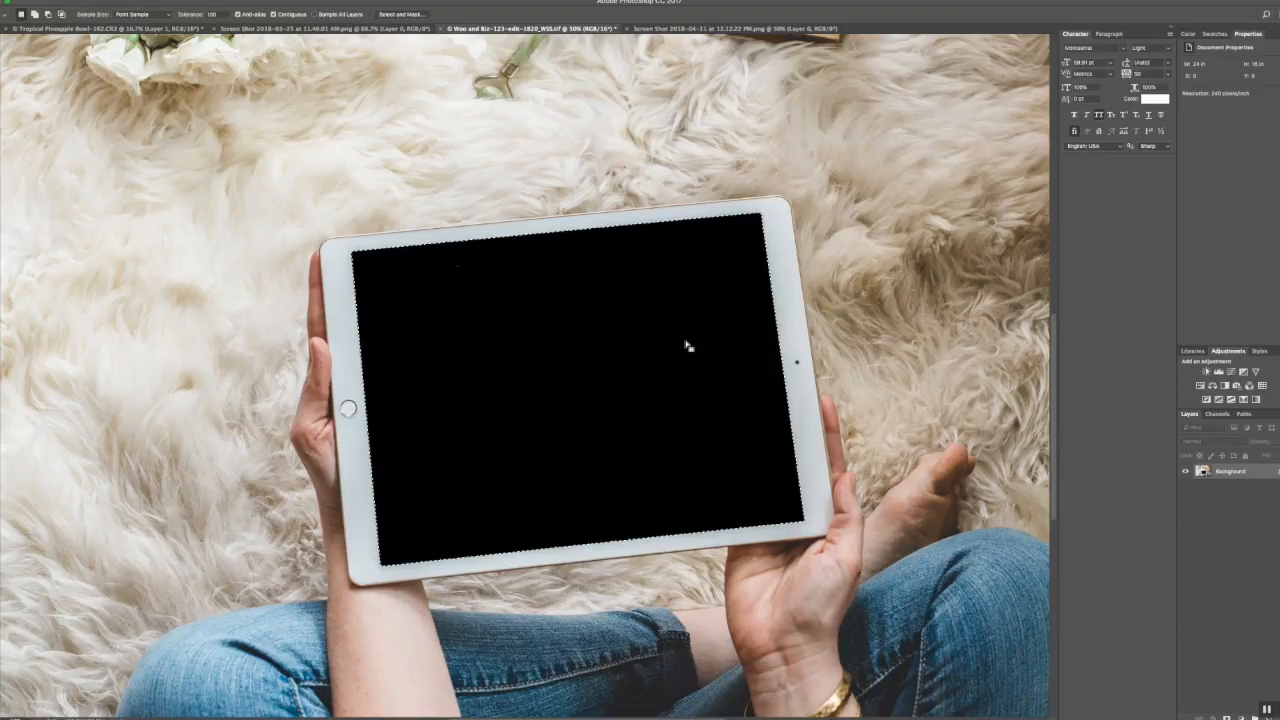
mouse_move(728, 276)
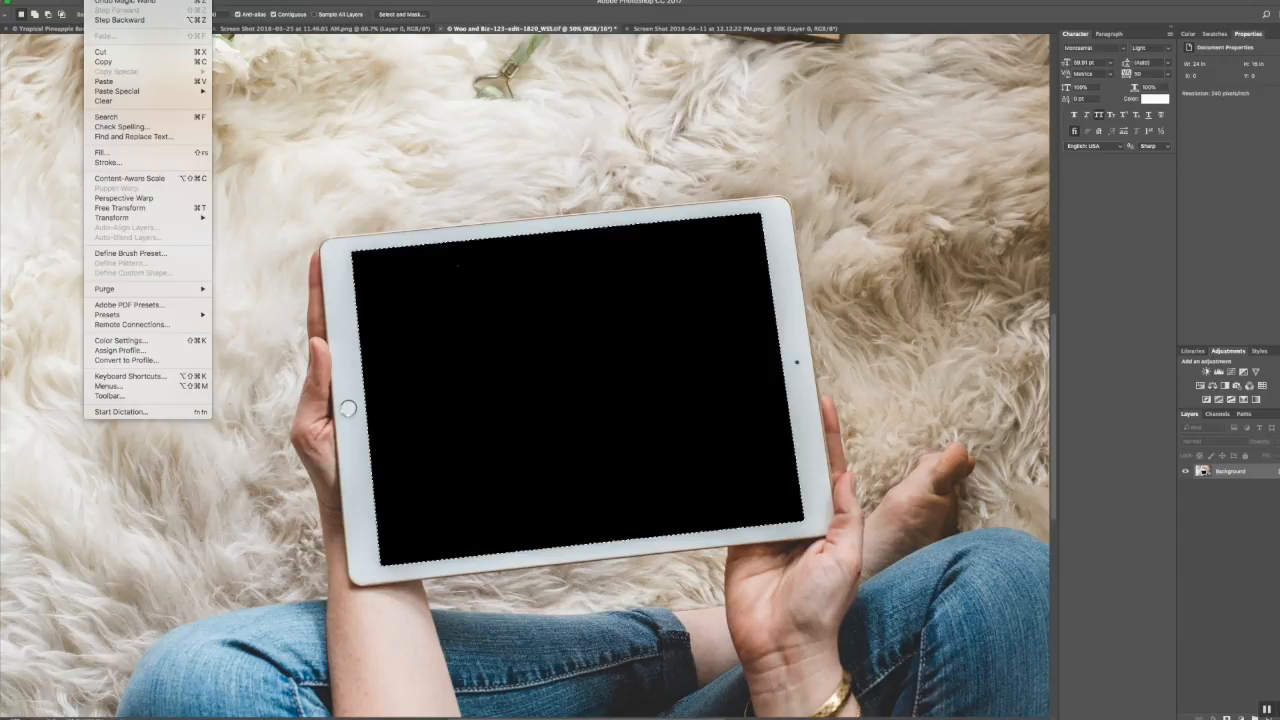
mouse_move(116, 92)
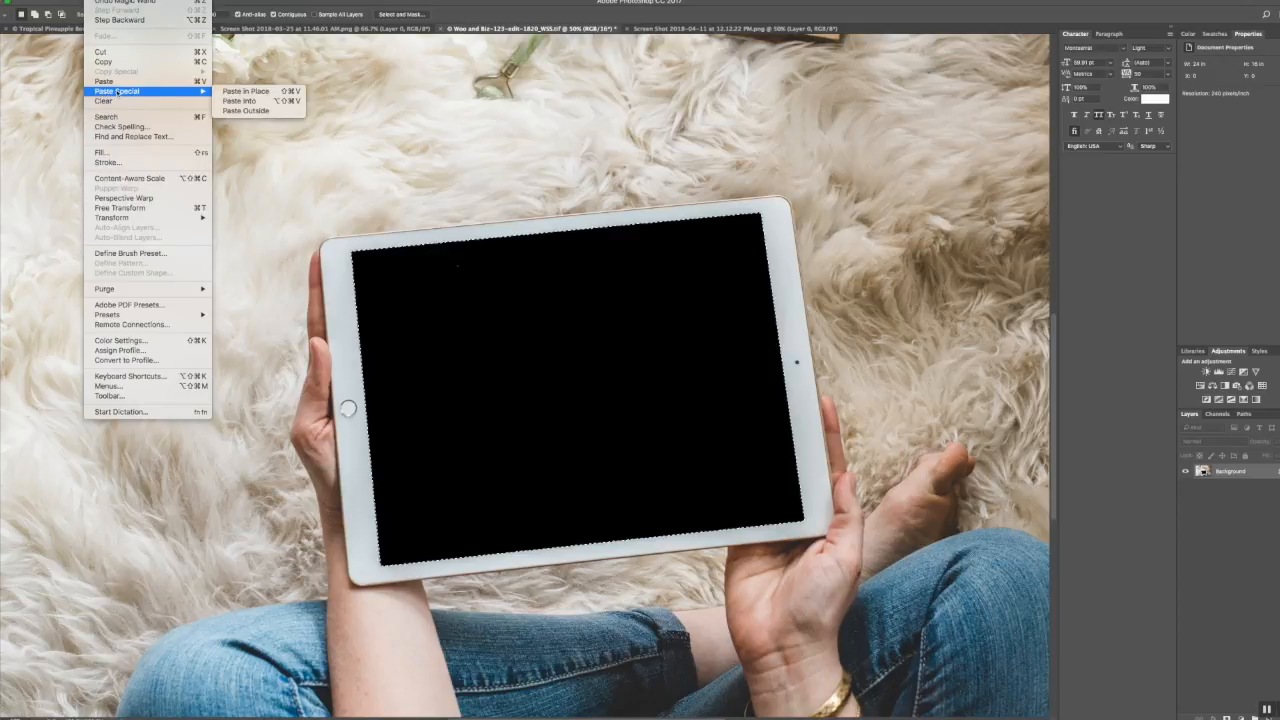
Paste the website screenshot into the selected iPad screen, accepting the colour profile conversion
click(238, 100)
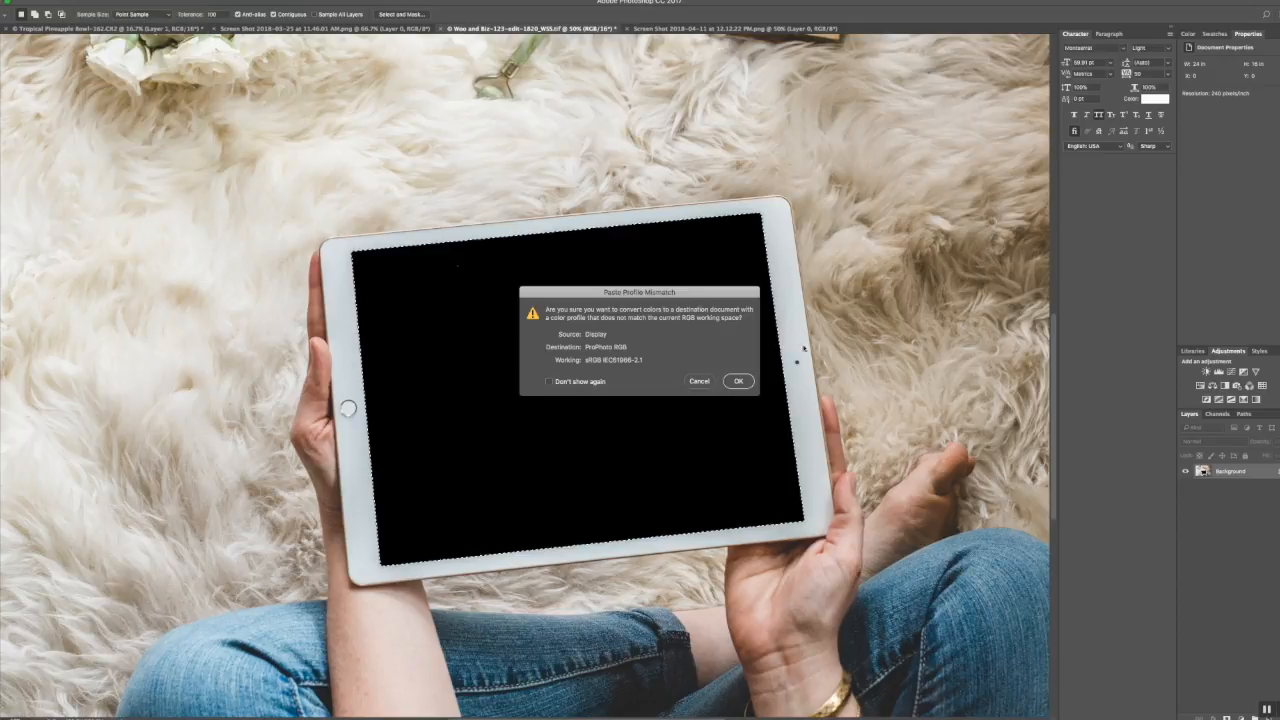
click(738, 380)
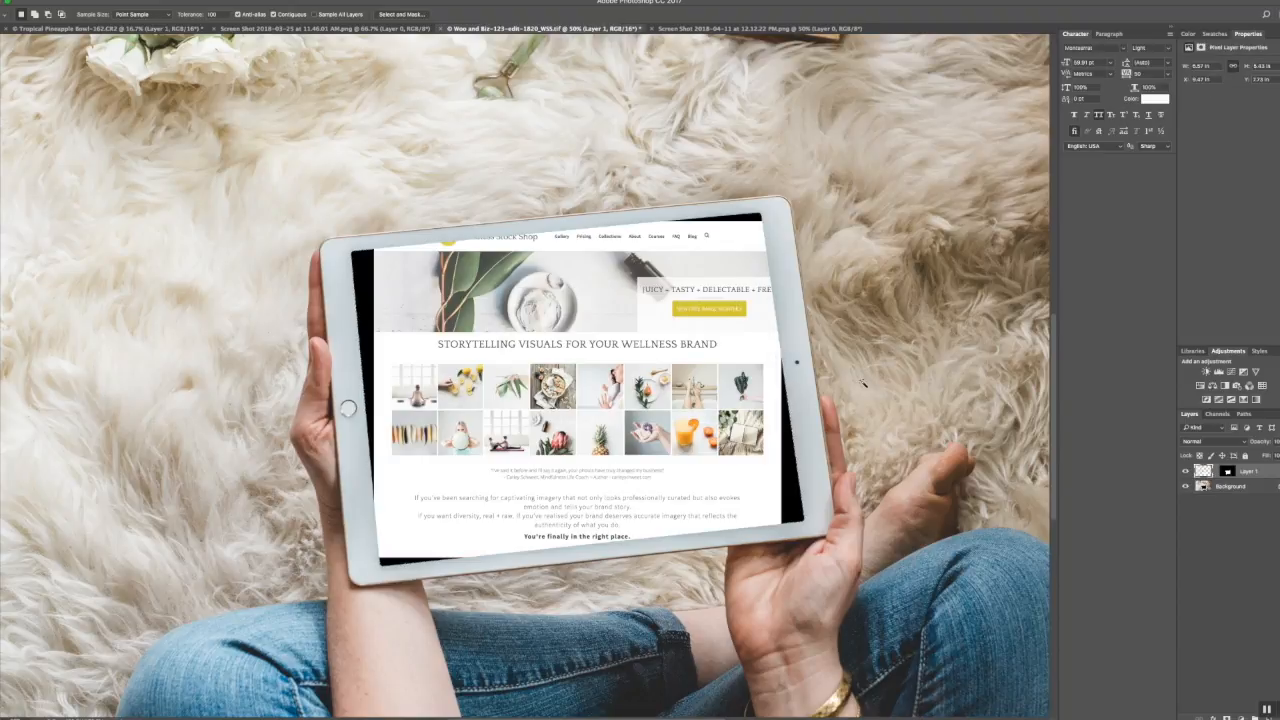
mouse_move(864, 388)
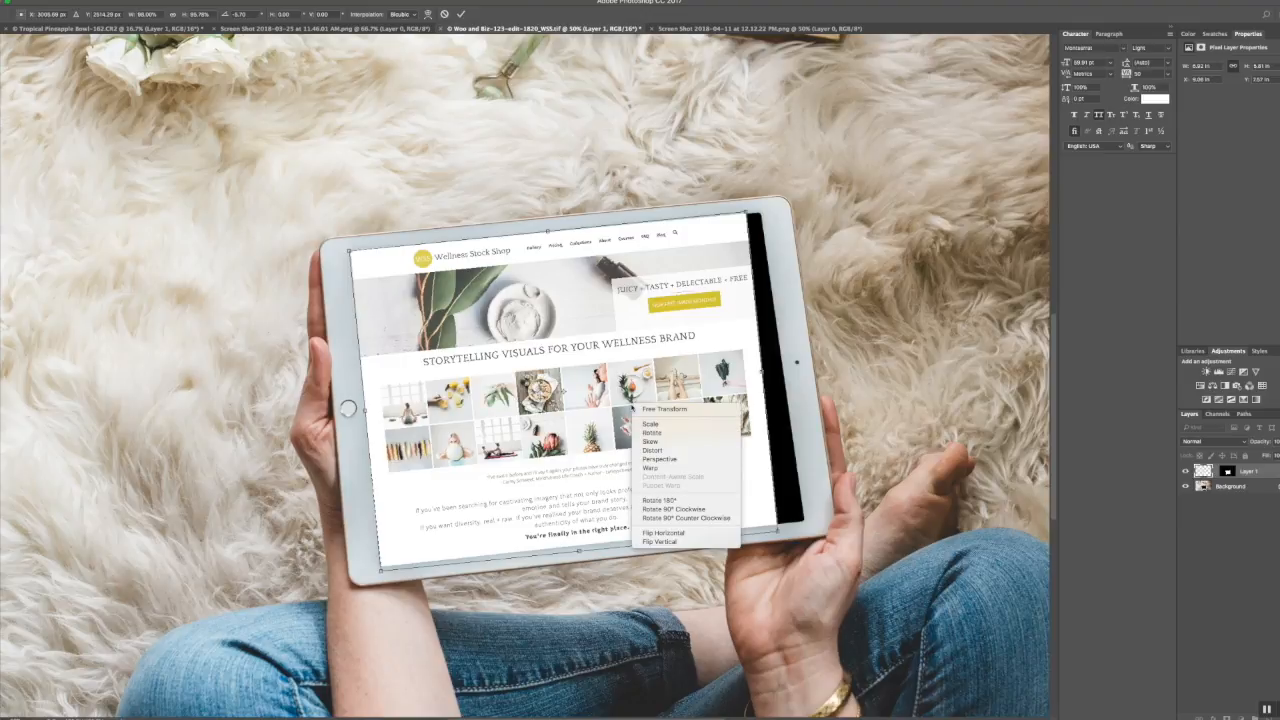
mouse_move(654, 450)
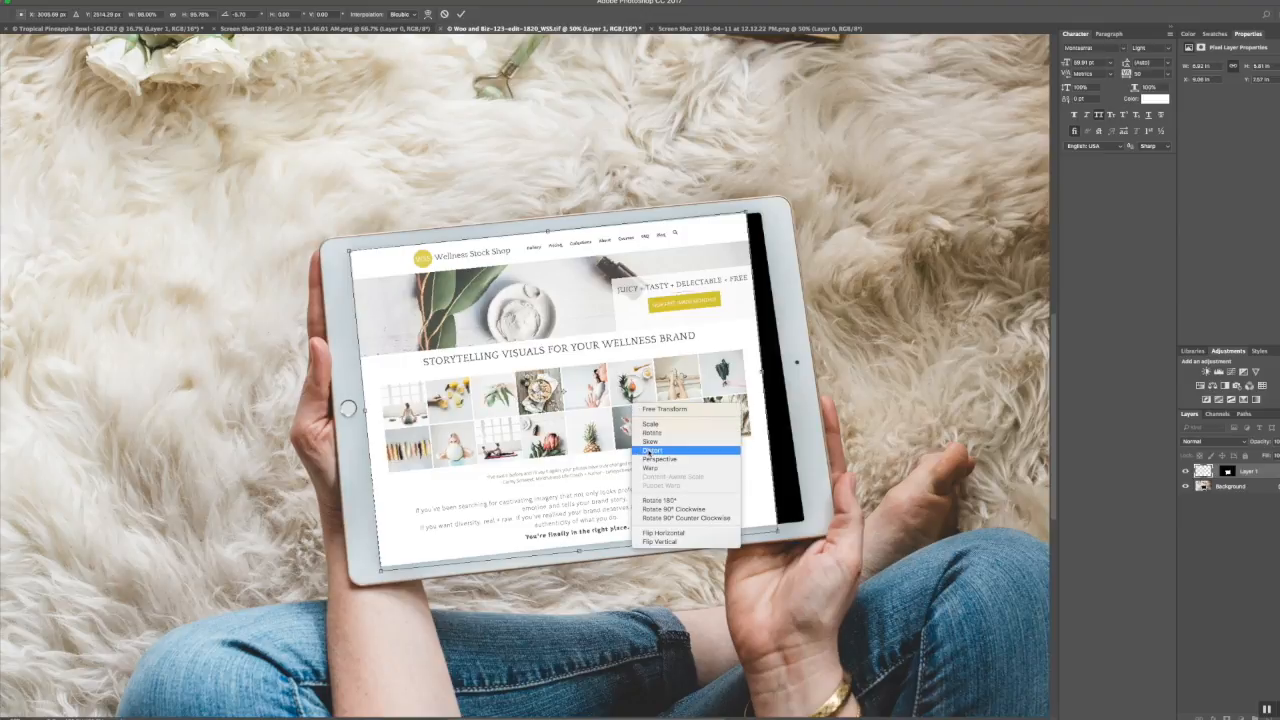
Switch Free Transform to Distort so the screenshot's corners can be dragged independently
click(652, 450)
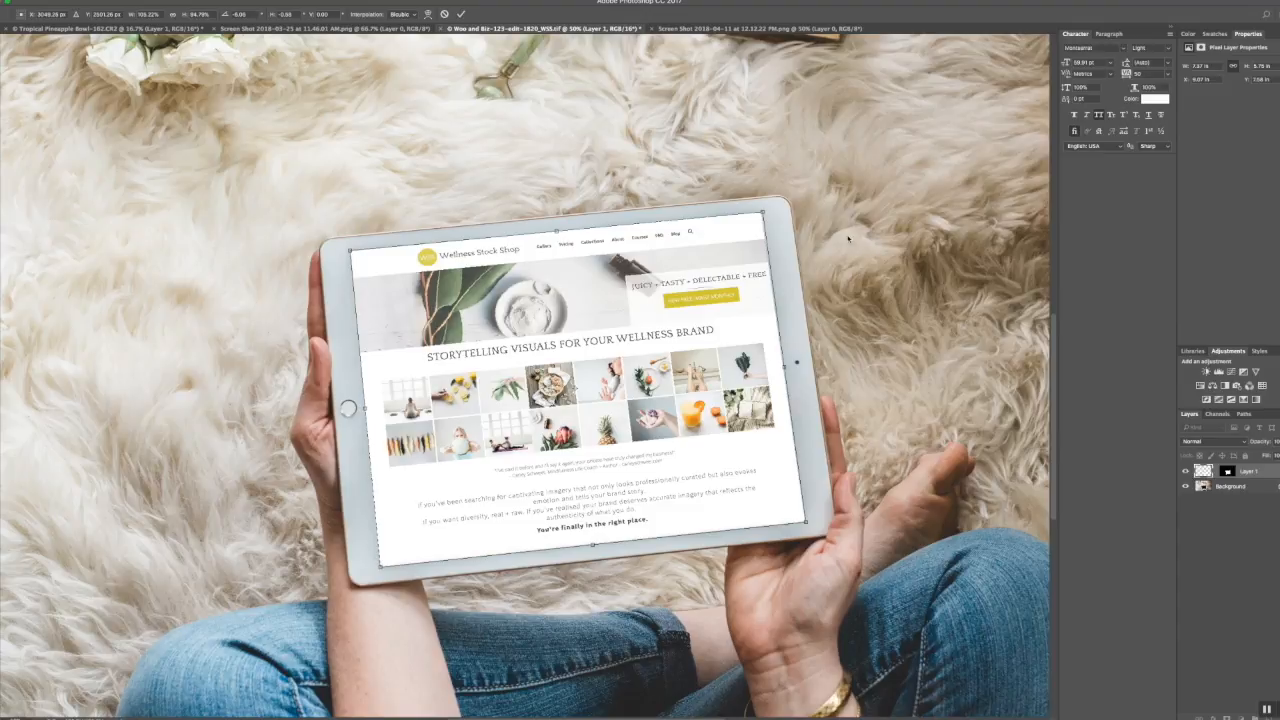
mouse_move(730, 324)
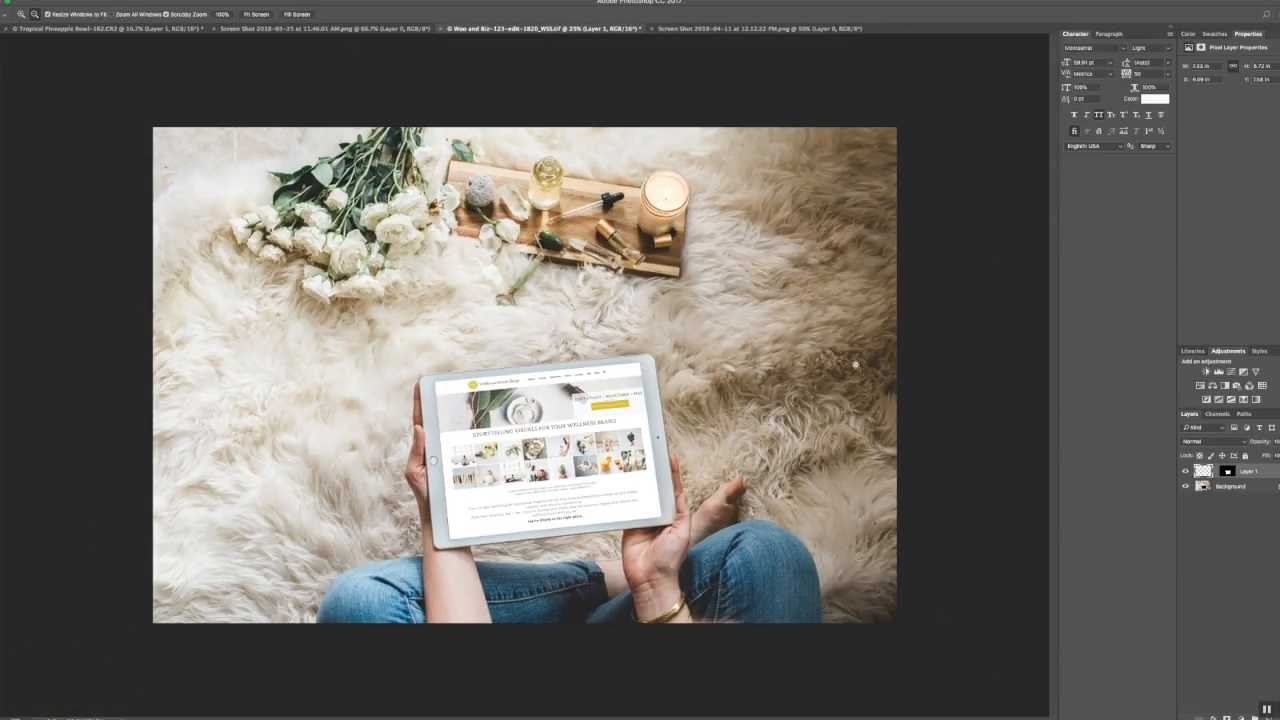
mouse_move(860, 410)
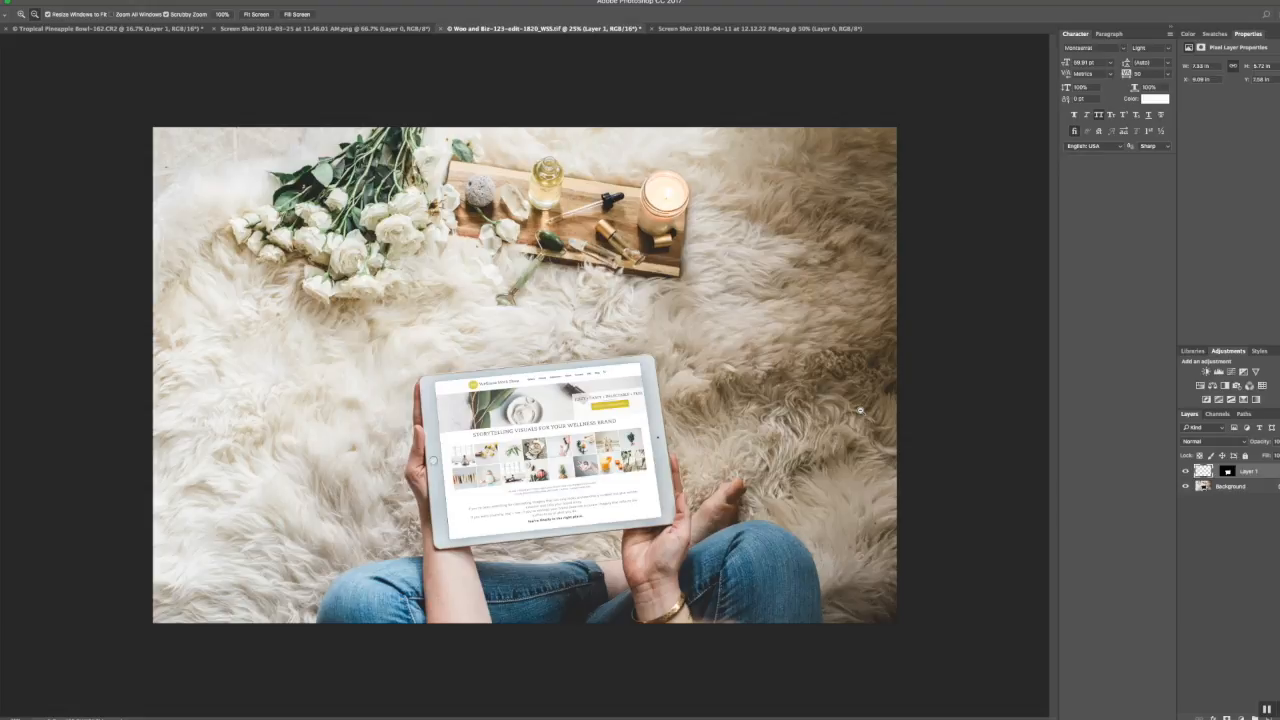
mouse_move(812, 496)
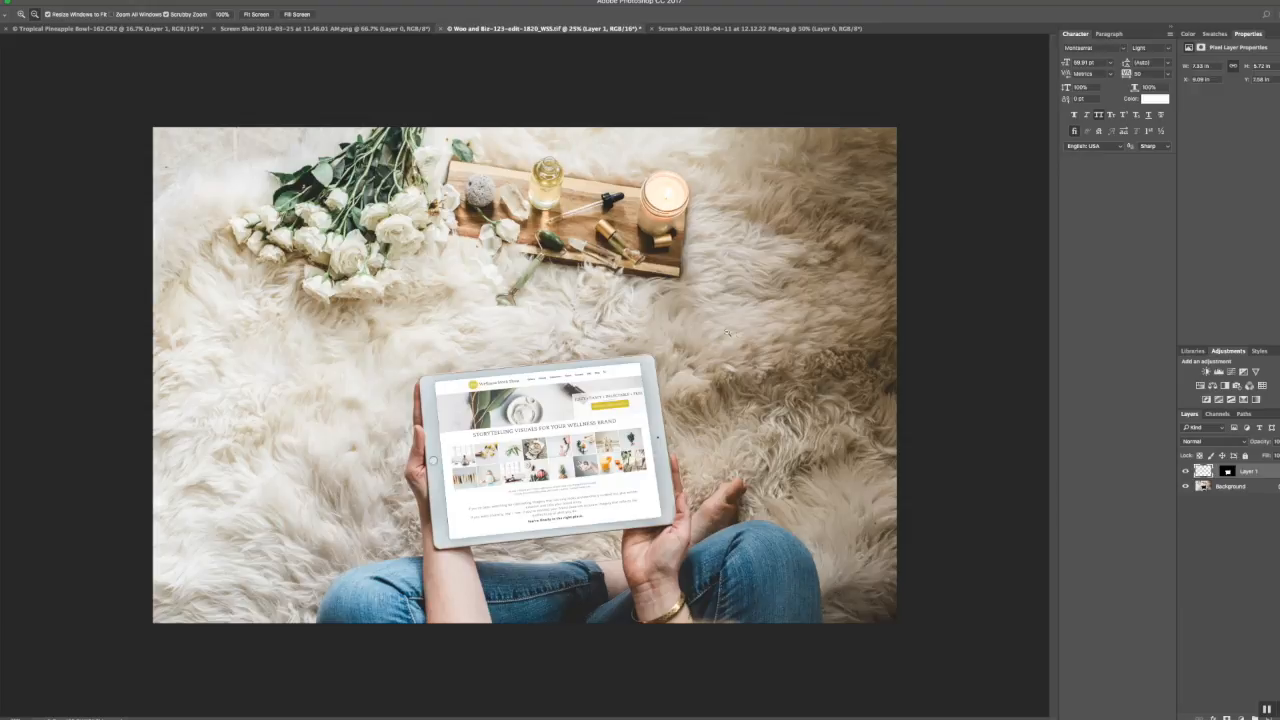
mouse_move(748, 528)
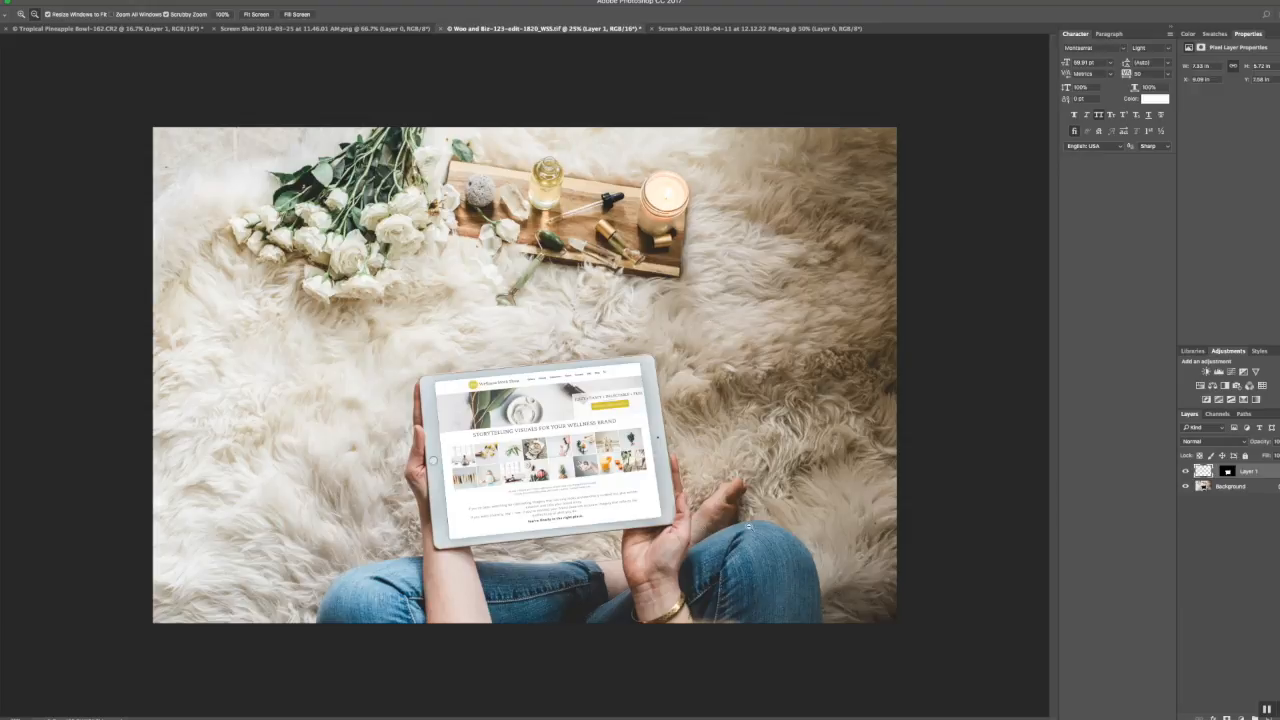
mouse_move(764, 528)
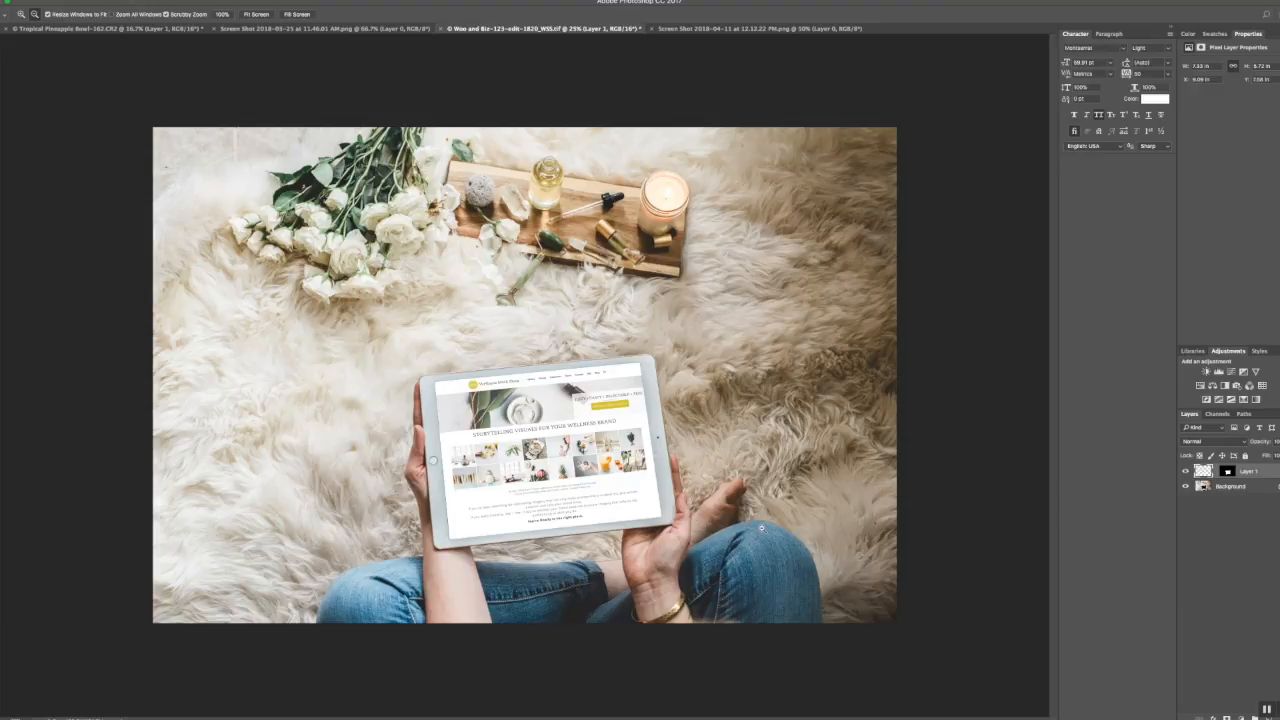